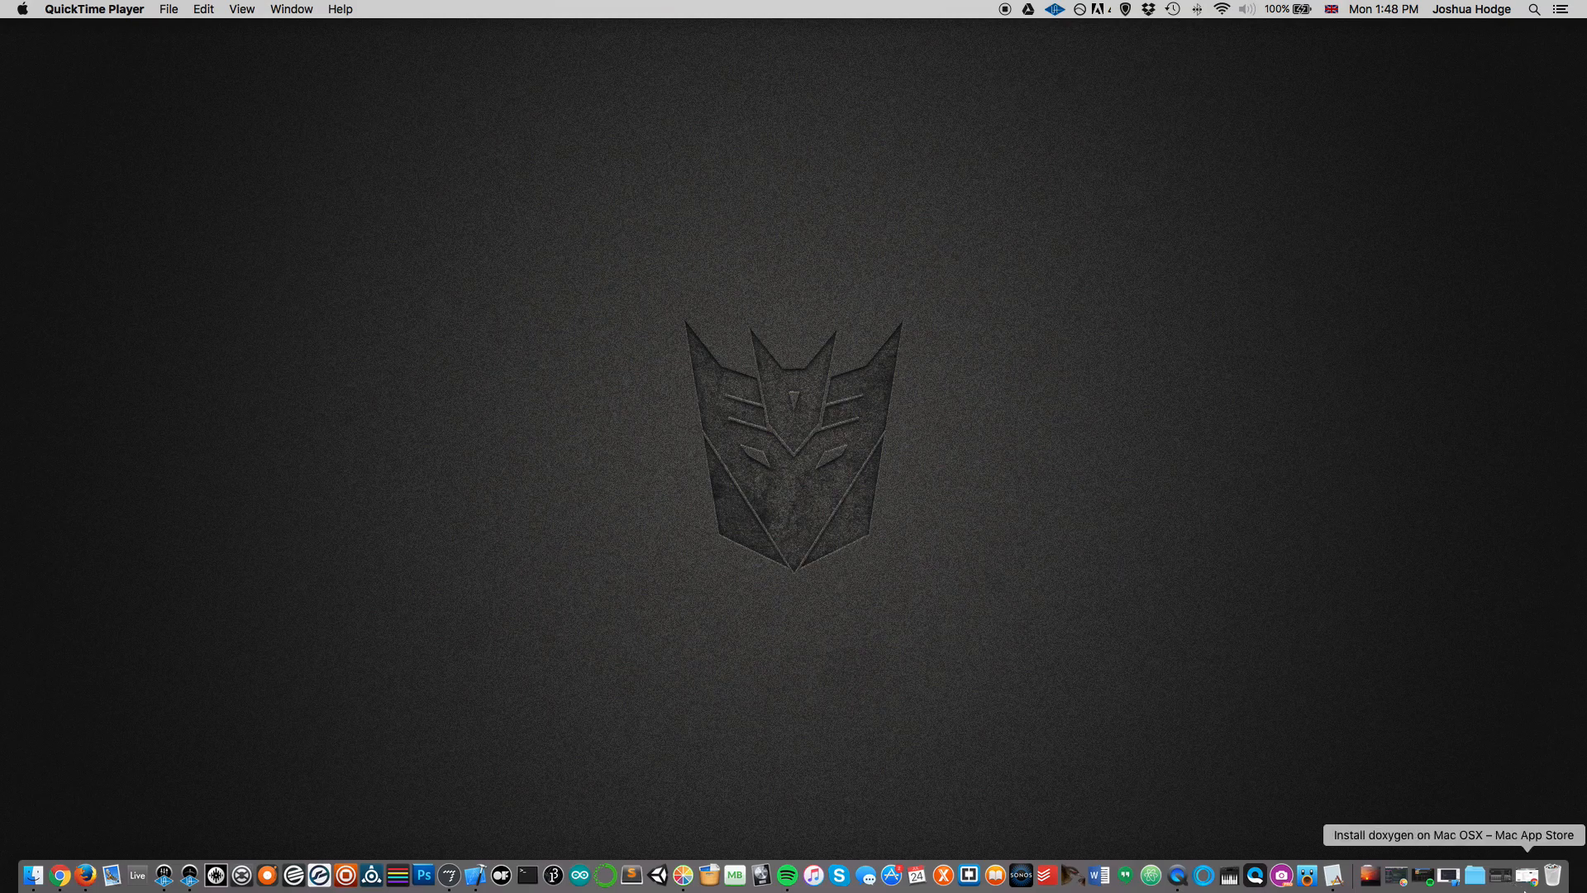
{"action": "mouse_move", "coordinate": [33, 874]}
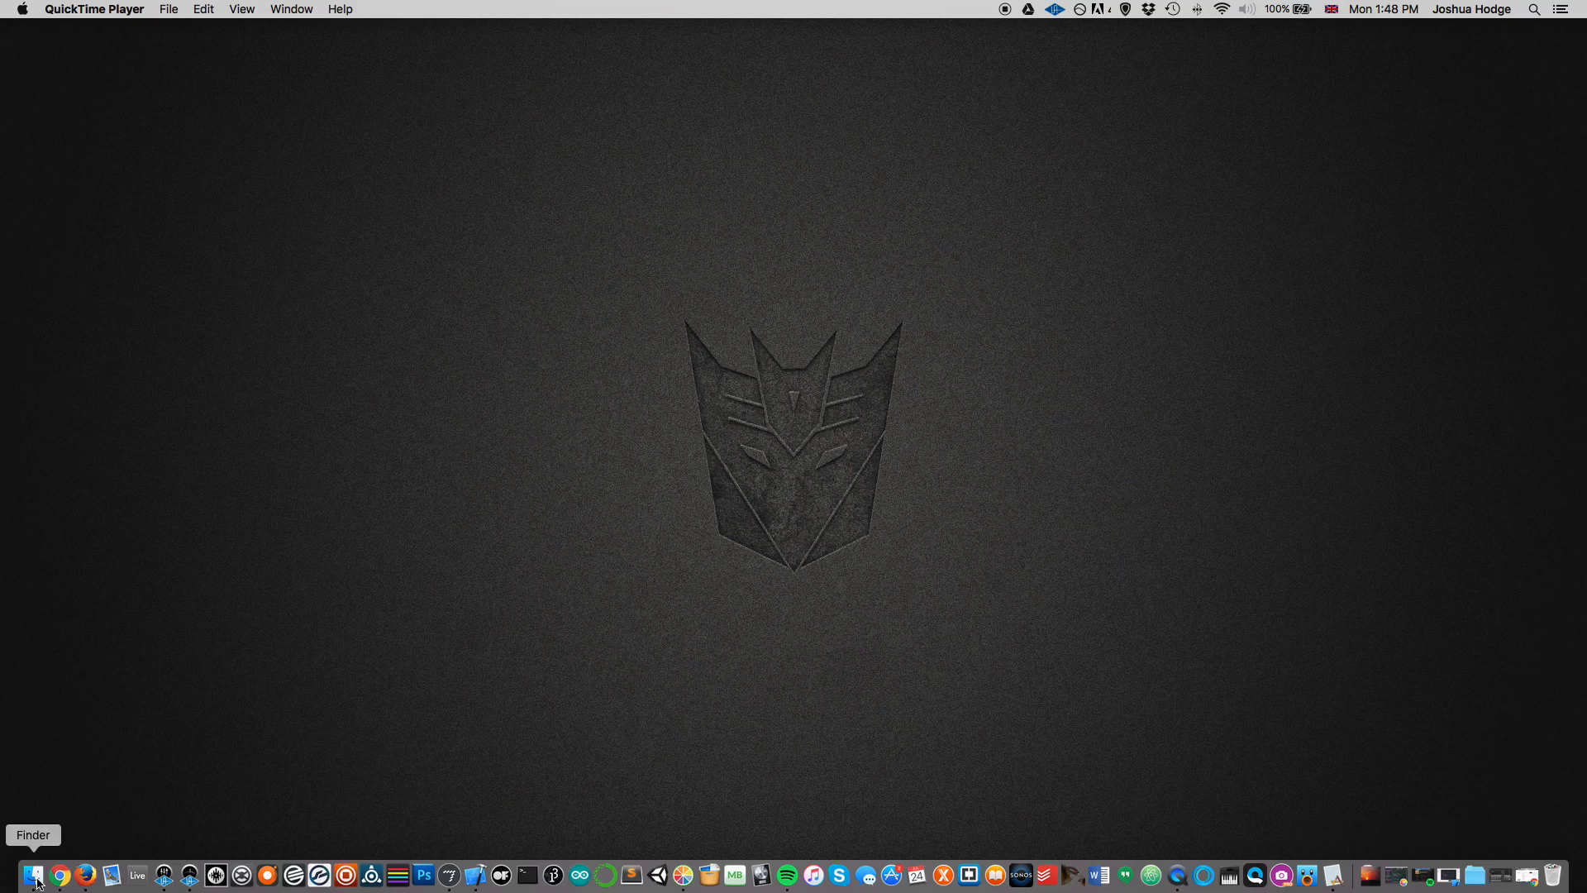
Step: Show the Applications folder in an enlarged Finder window, scrolled to the JUCE_old folder
{"action": "left_click", "coordinate": [35, 875]}
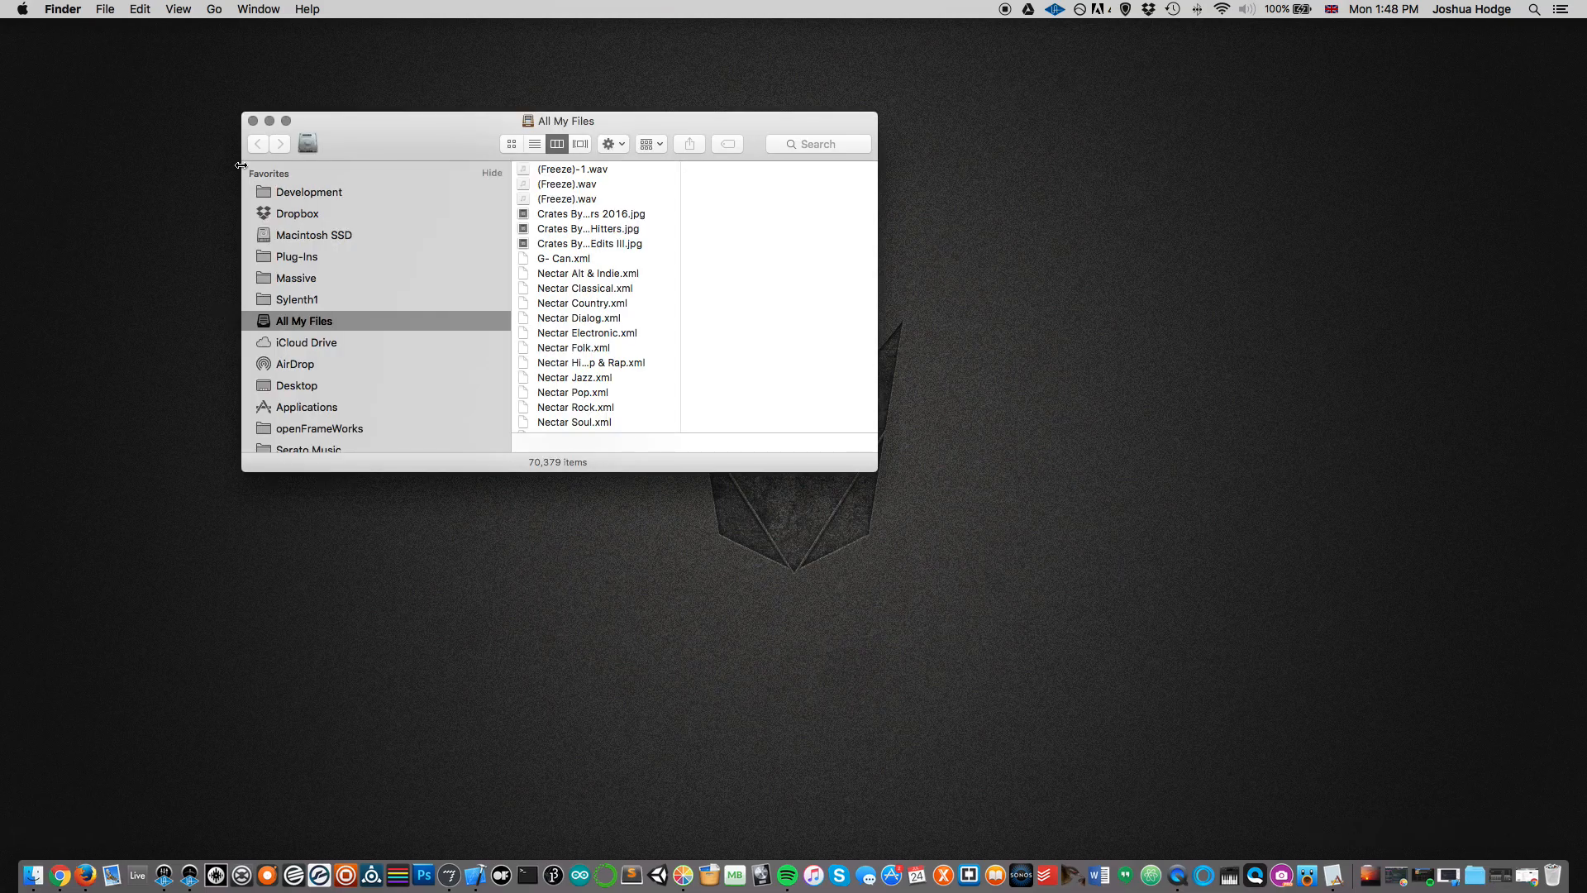
{"action": "left_click", "coordinate": [314, 235]}
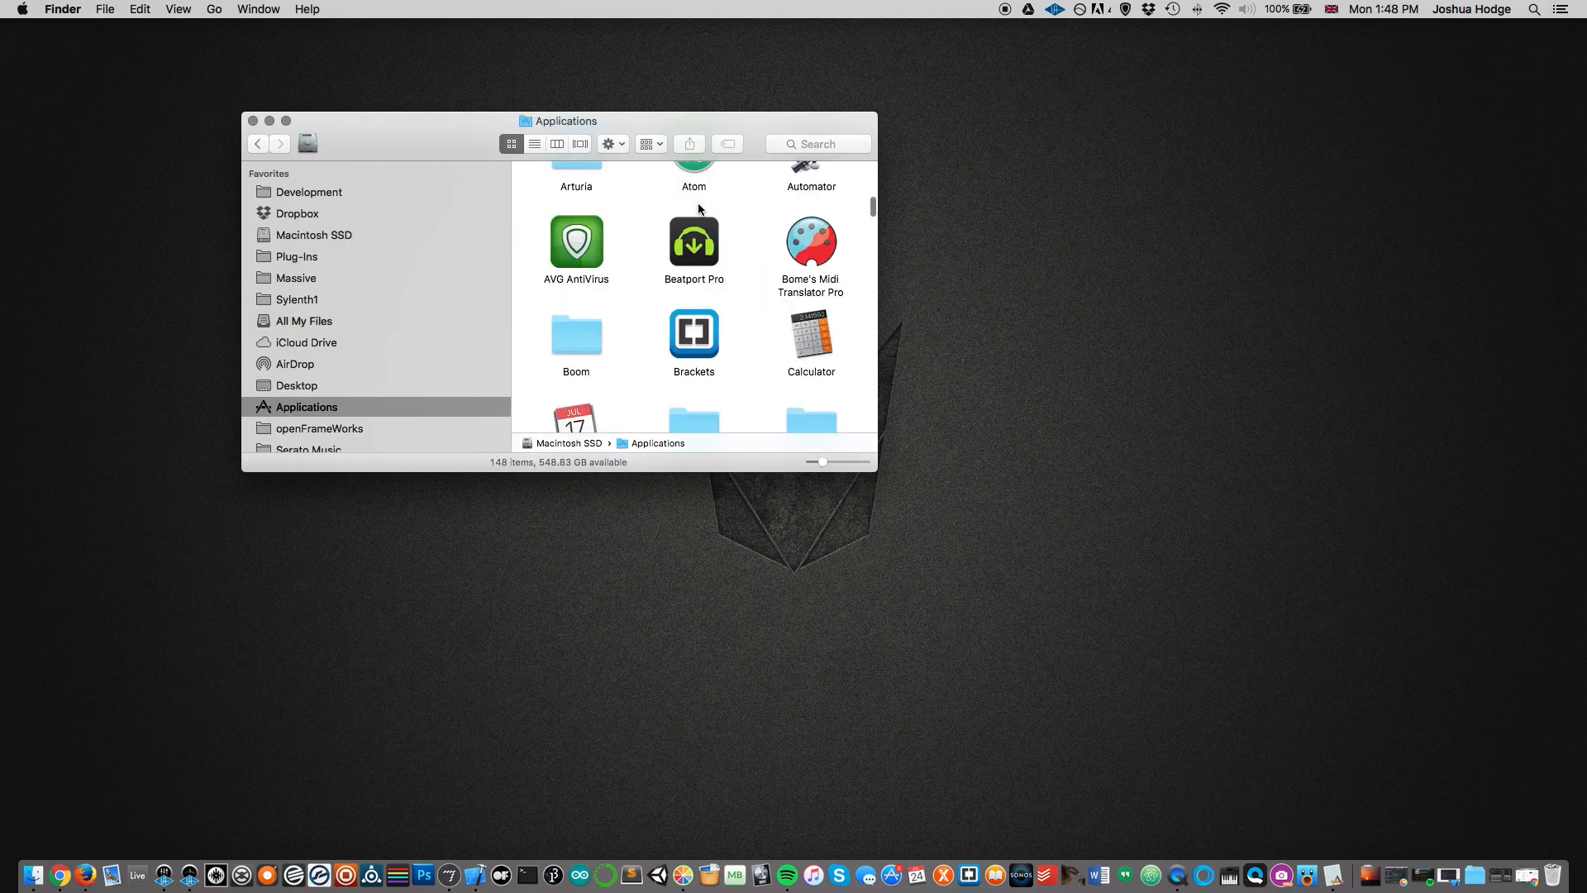
{"action": "left_click_drag", "start_coordinate": [557, 121], "coordinate": [509, 37]}
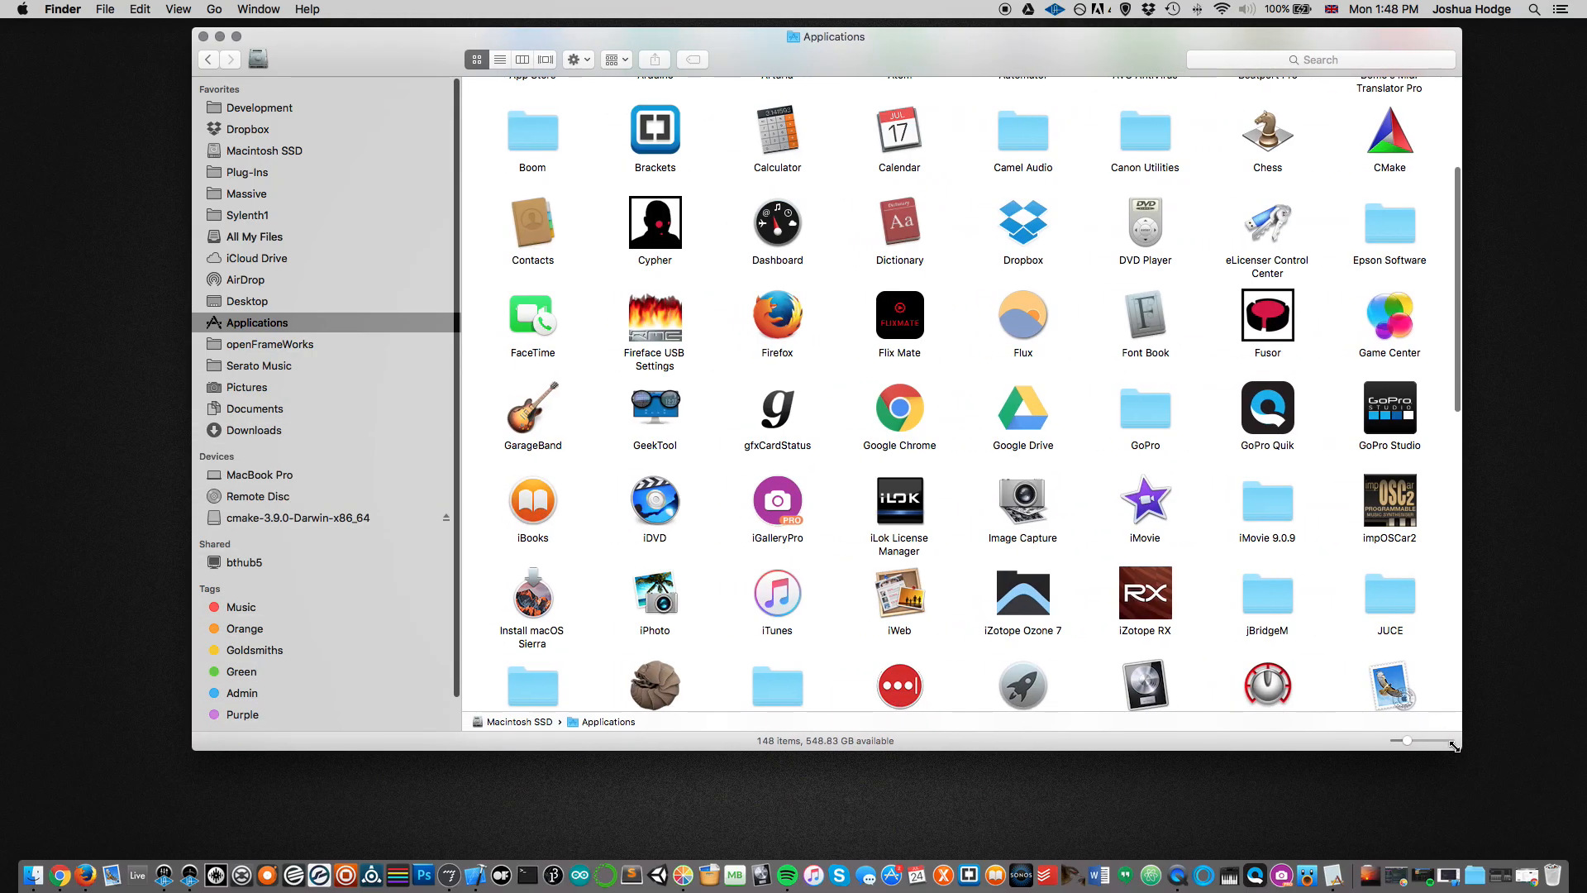
{"action": "scroll", "scroll_direction": "down", "scroll_amount": 3}
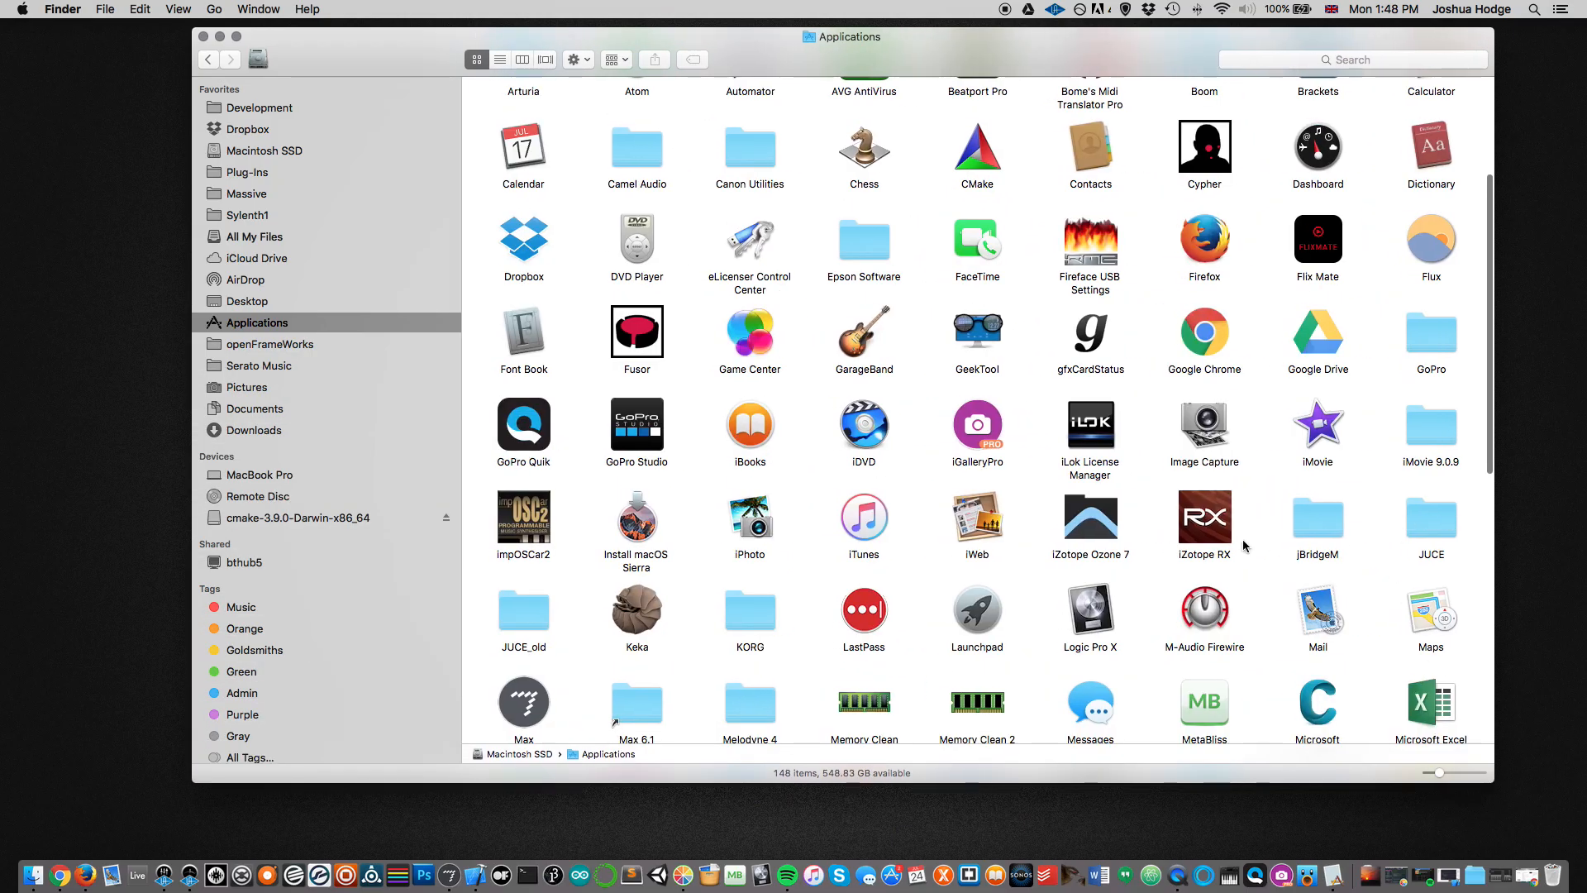
{"action": "scroll", "scroll_direction": "down", "scroll_amount": 3}
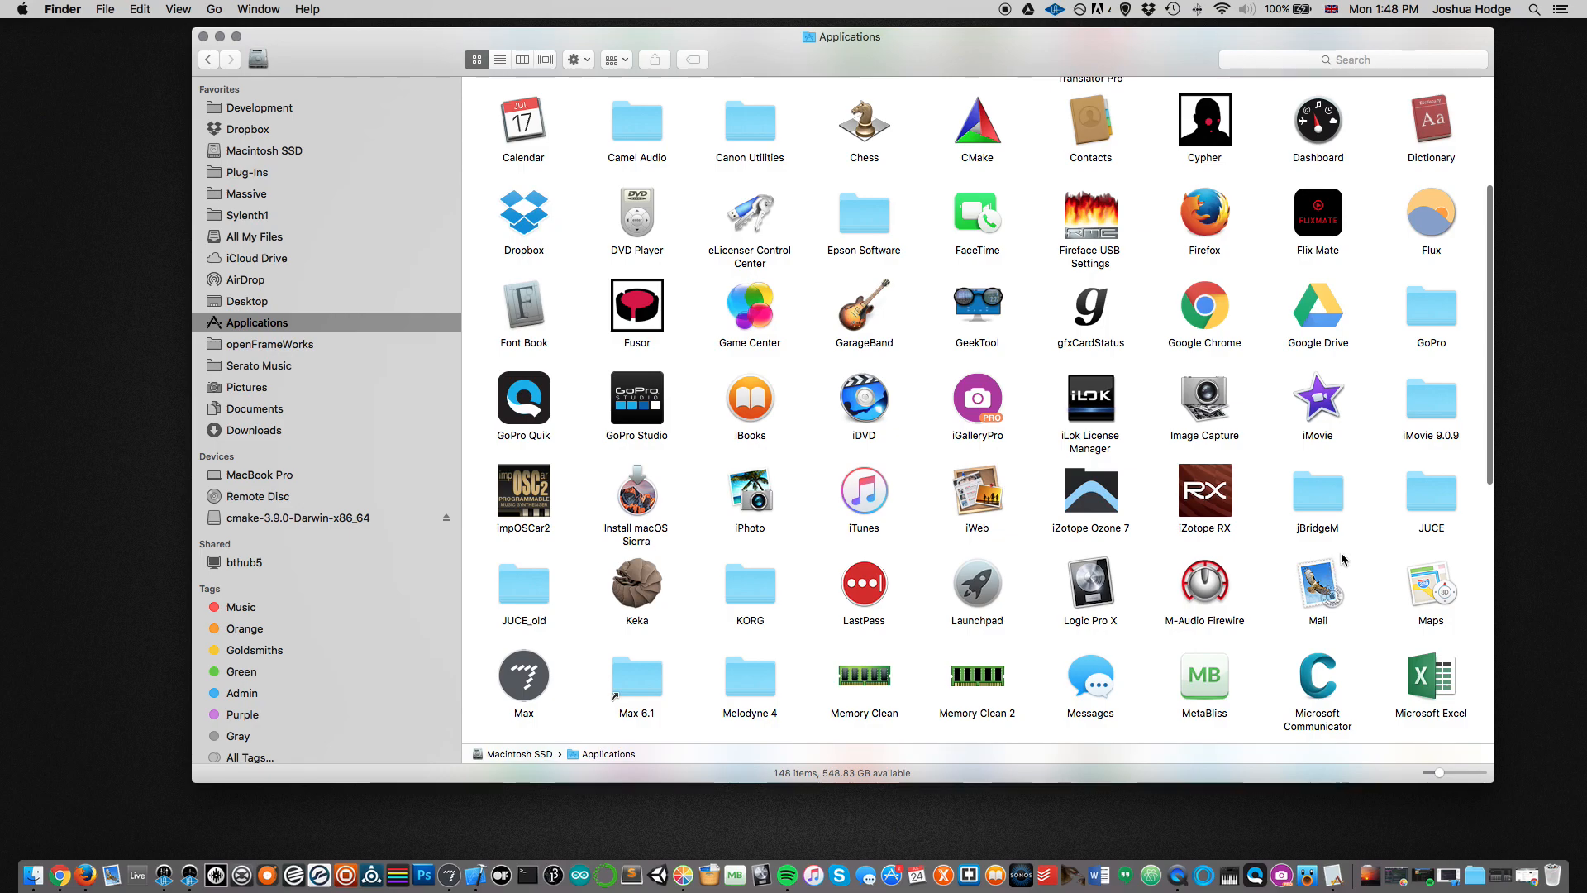
{"action": "mouse_move", "coordinate": [1440, 508]}
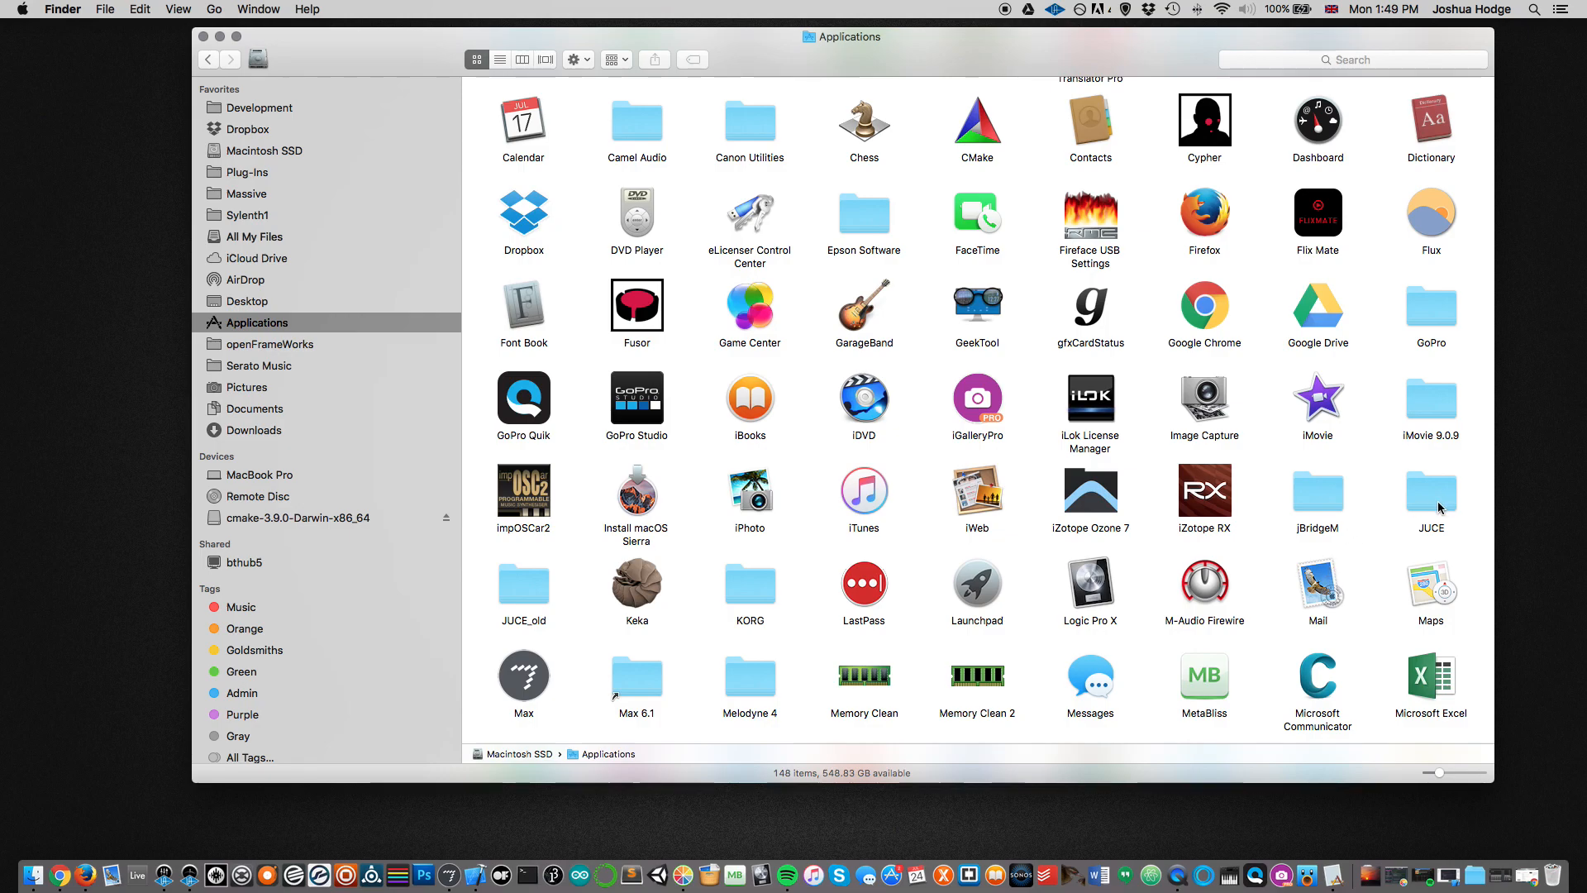
{"action": "mouse_move", "coordinate": [461, 605]}
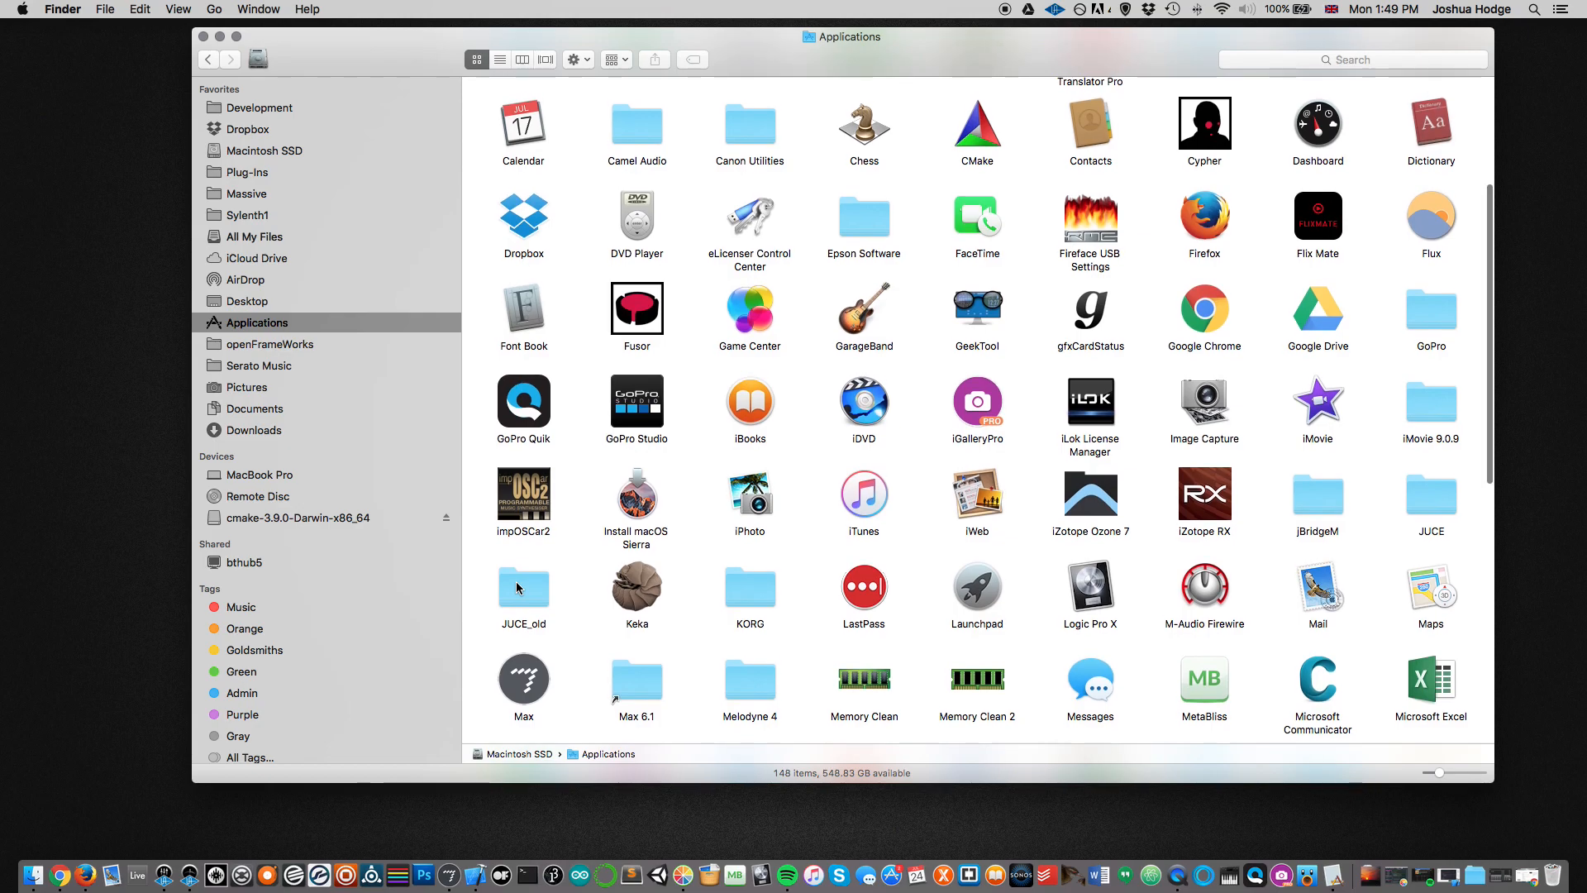
{"action": "mouse_move", "coordinate": [534, 598]}
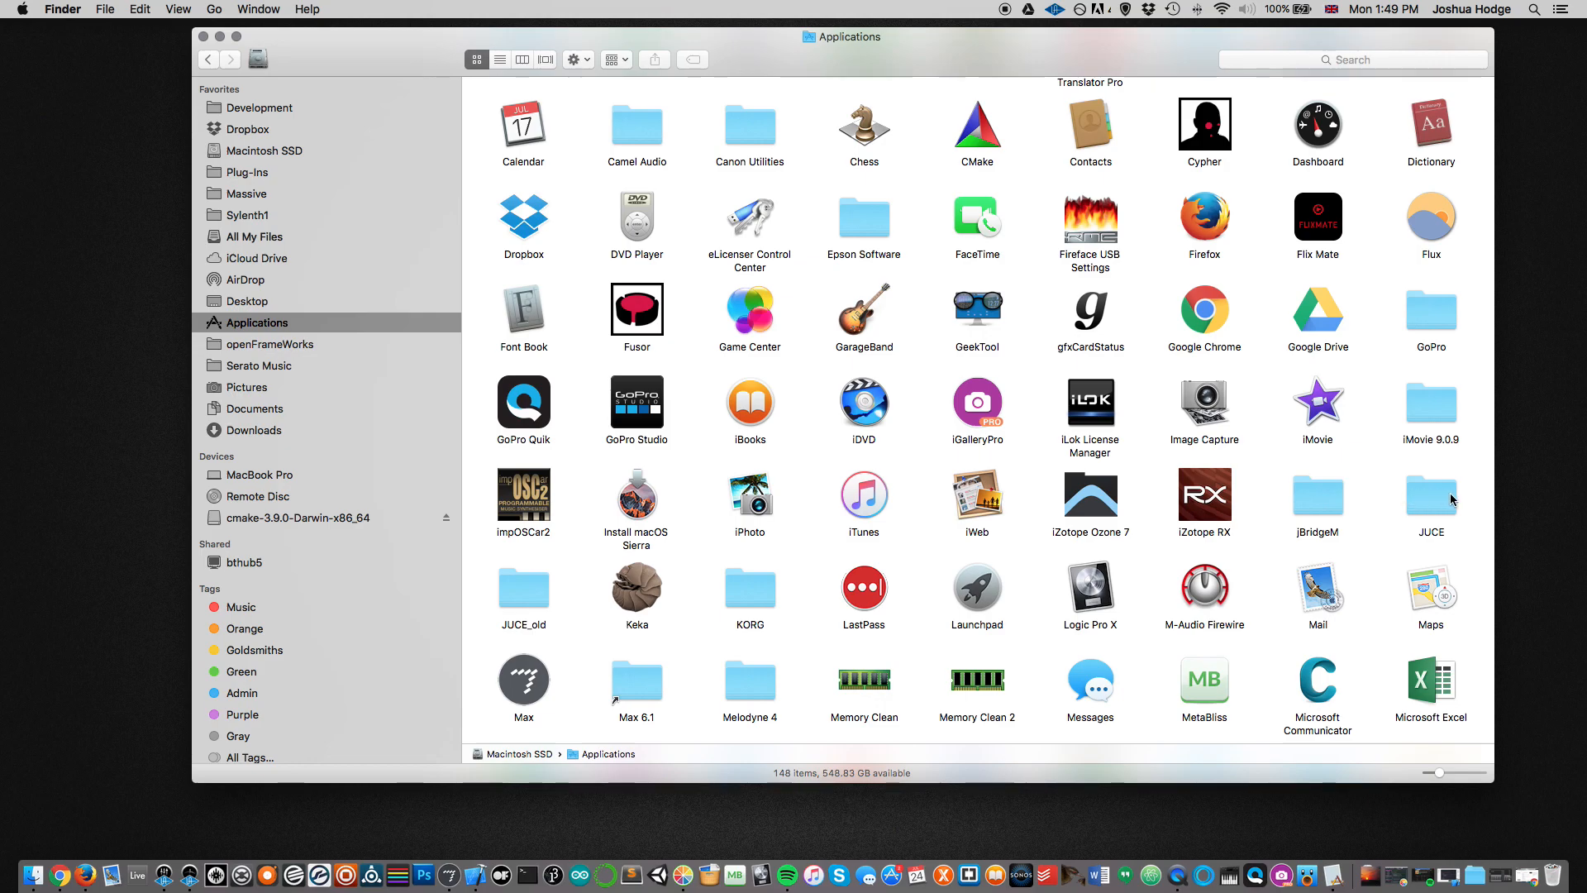
{"action": "mouse_move", "coordinate": [1448, 498]}
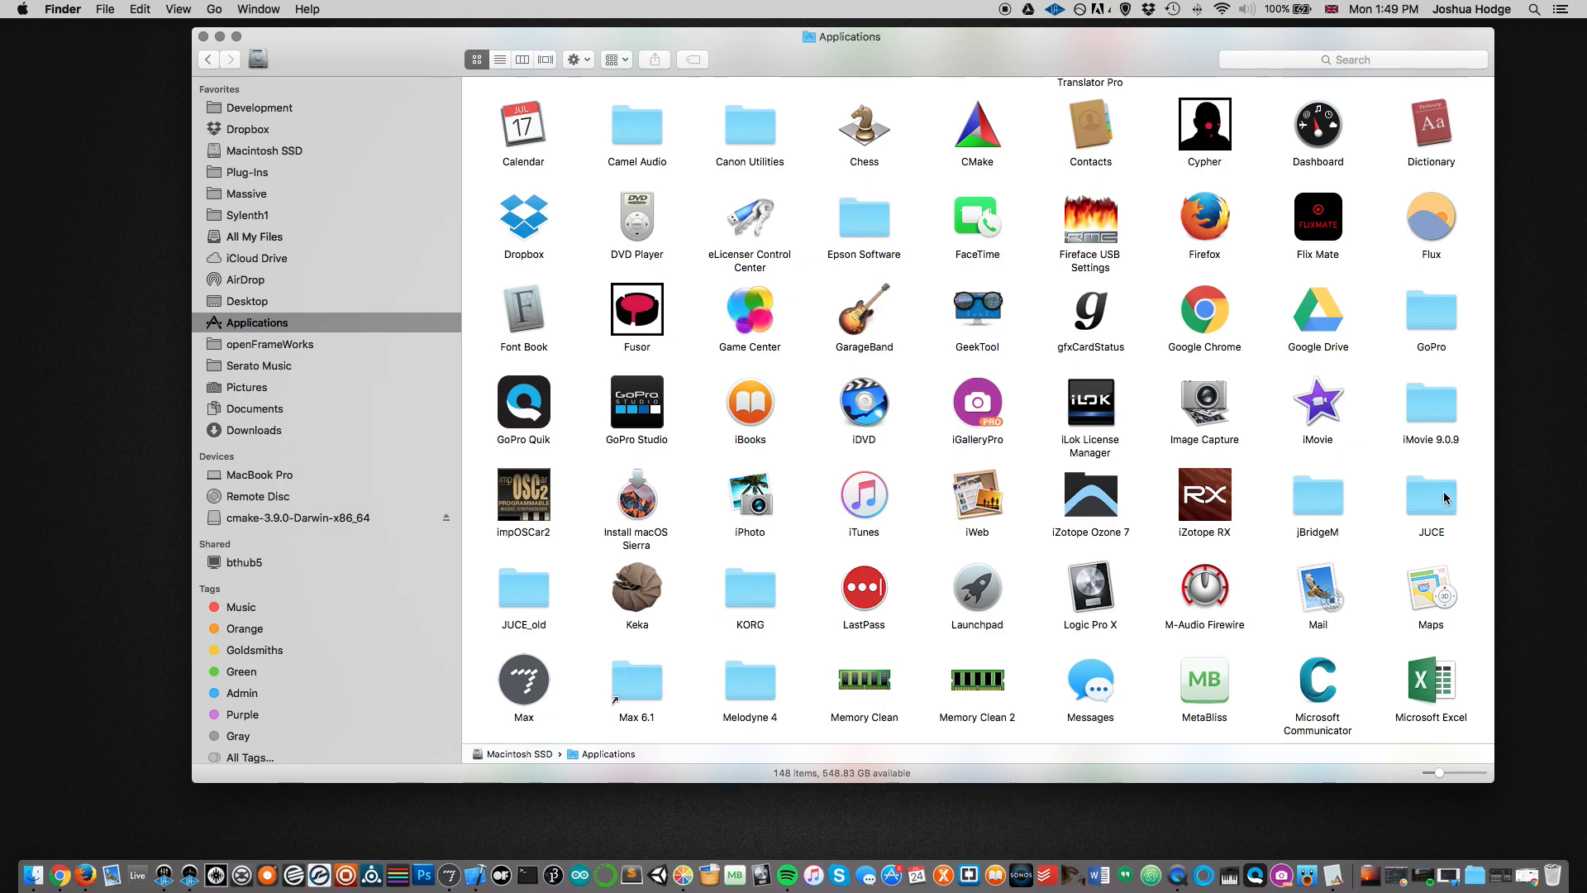
{"action": "mouse_move", "coordinate": [526, 600]}
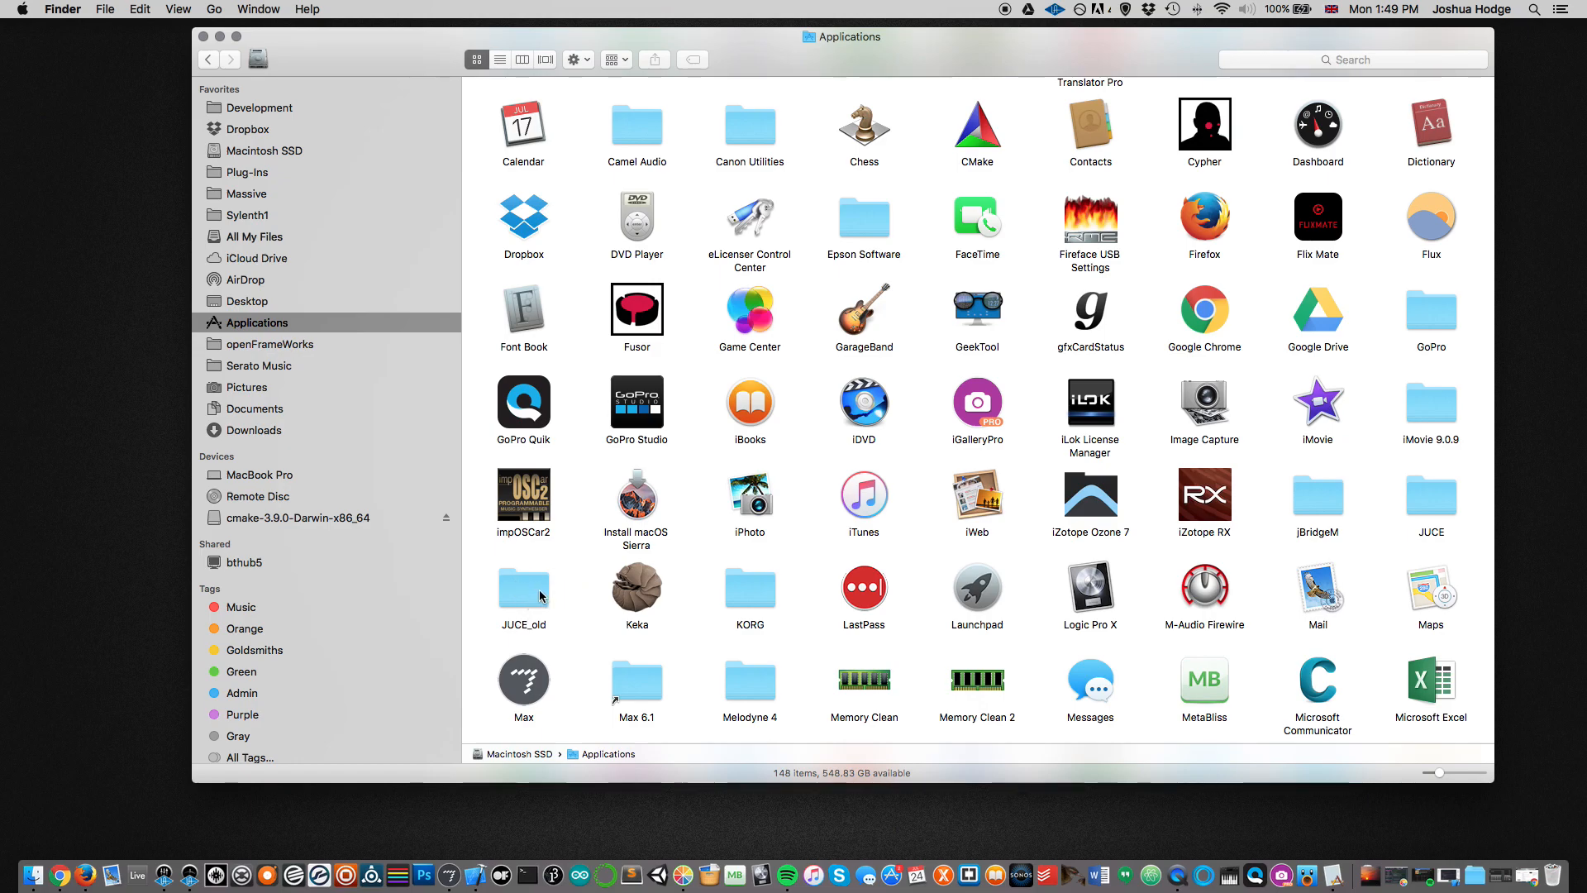
Step: Navigate into JUCE_old/doxygen, revealing Doxyfile, footer.html and README.txt
{"action": "double_click", "coordinate": [524, 590]}
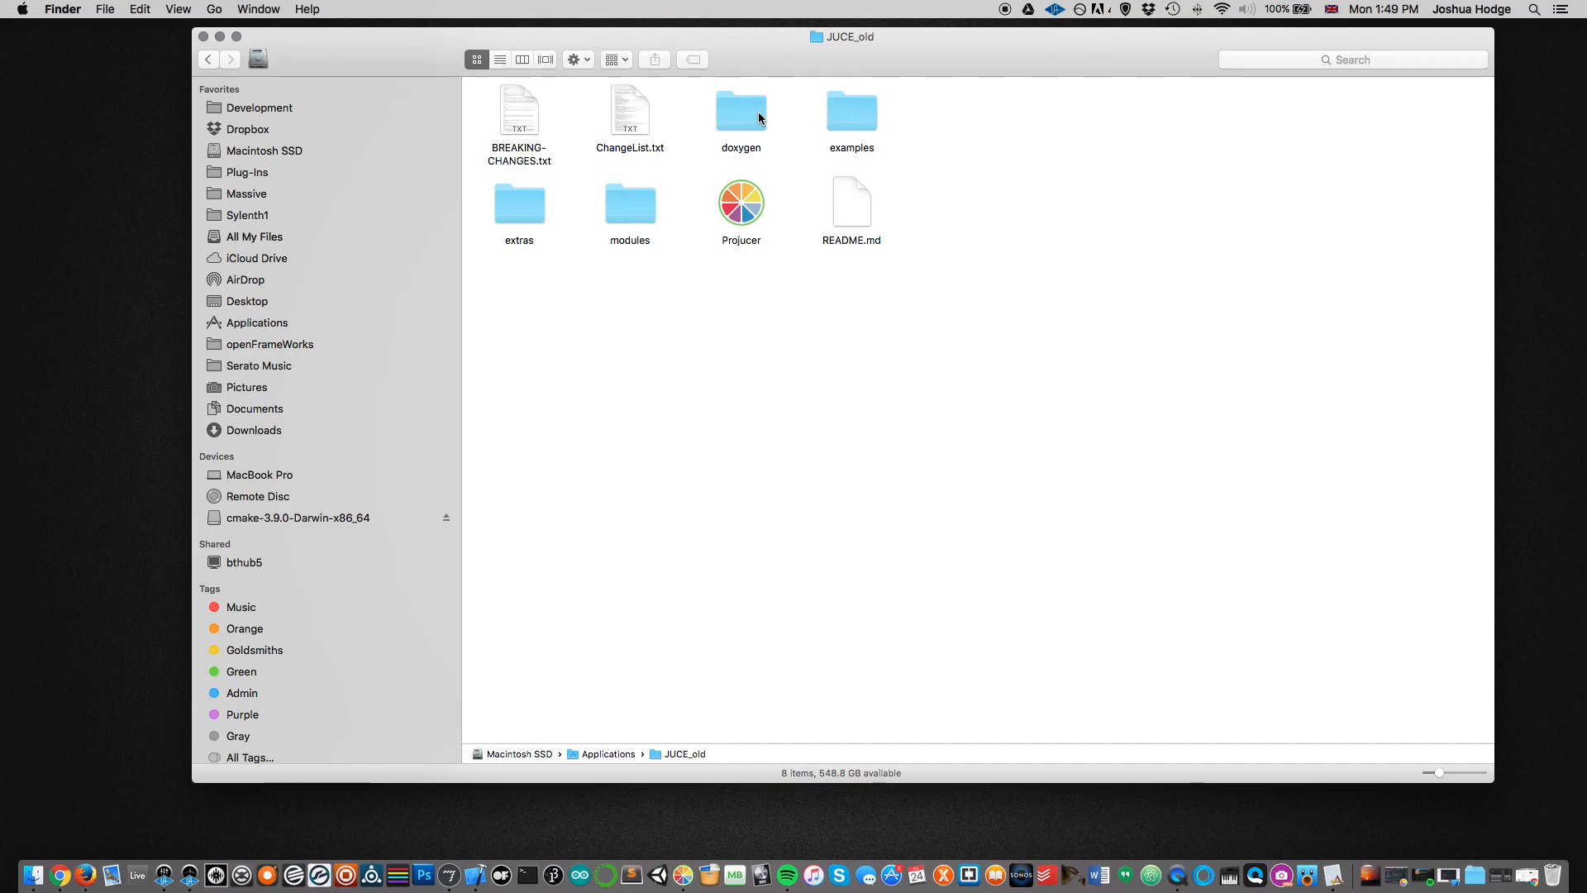
{"action": "double_click", "coordinate": [740, 109]}
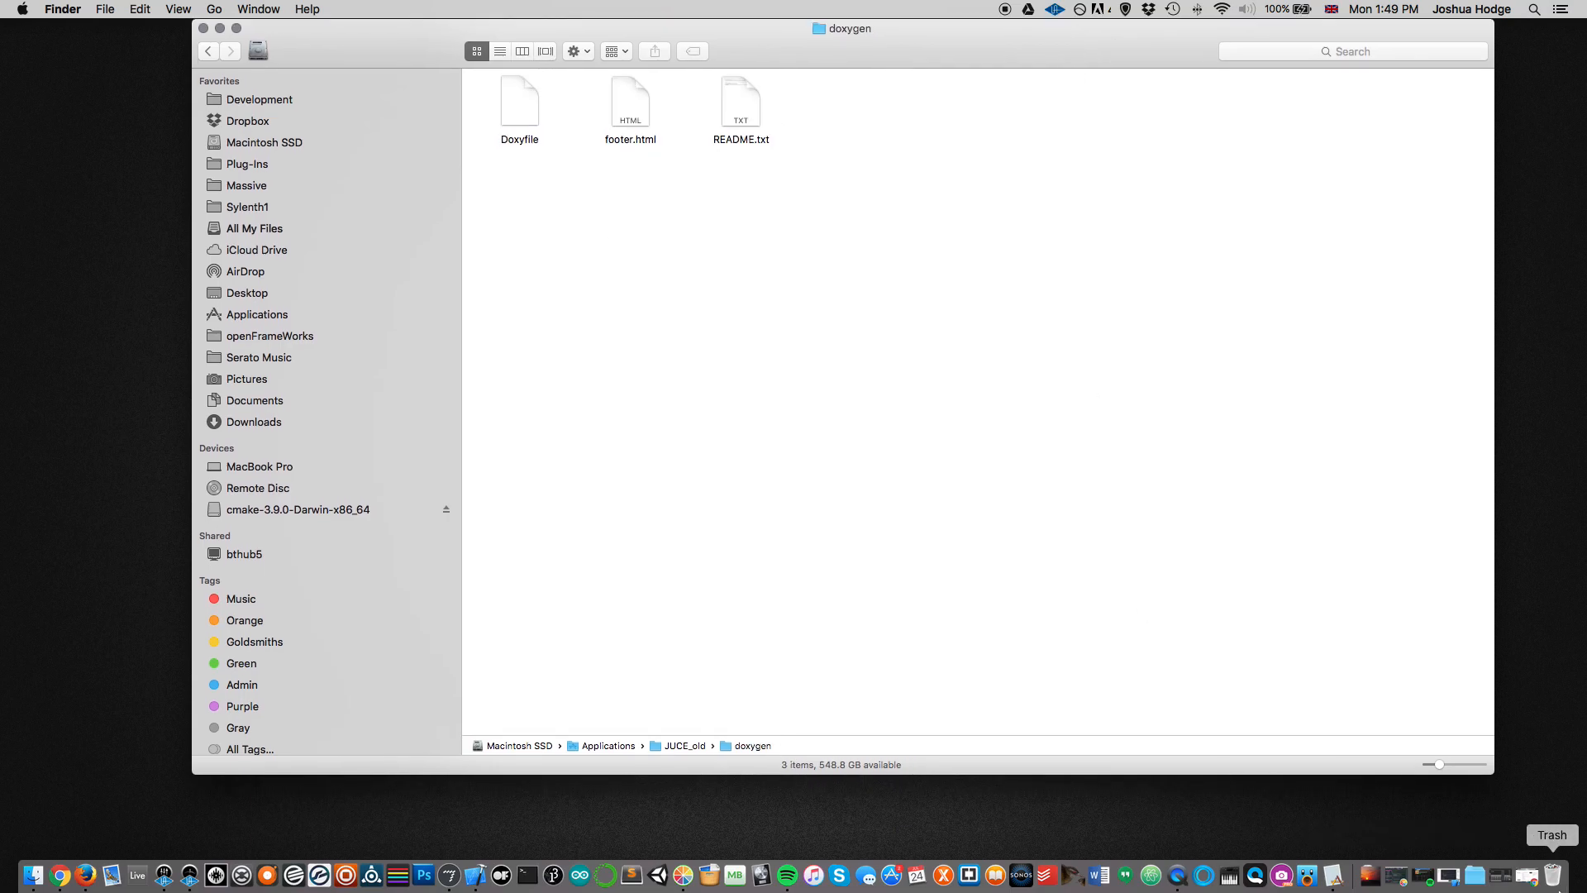
{"action": "mouse_move", "coordinate": [1177, 868]}
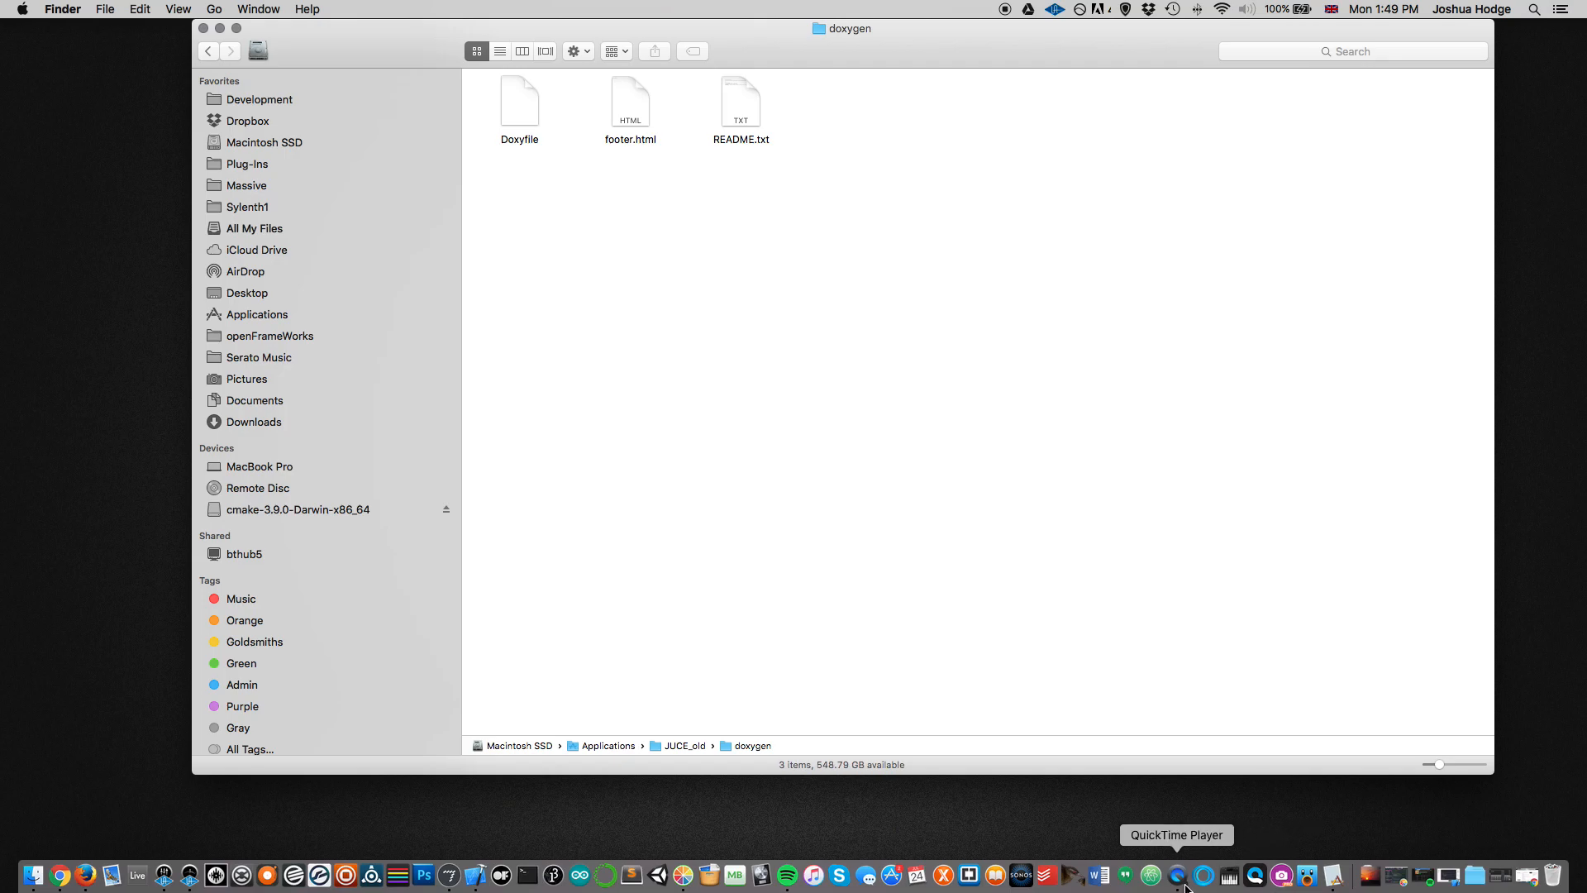
{"action": "mouse_move", "coordinate": [1142, 501]}
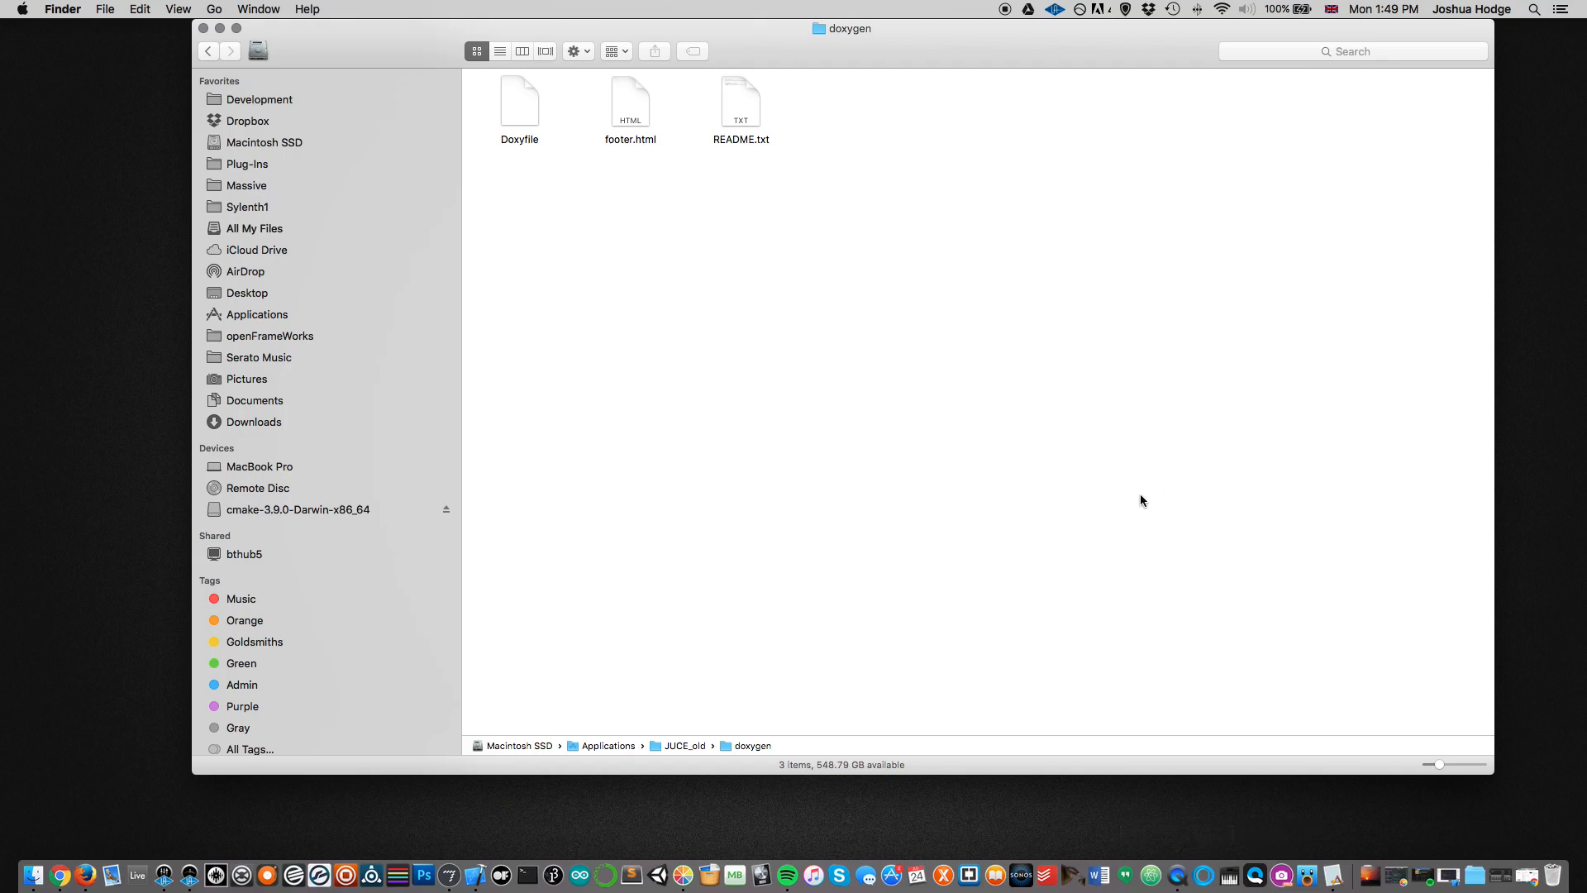
{"action": "mouse_move", "coordinate": [594, 161]}
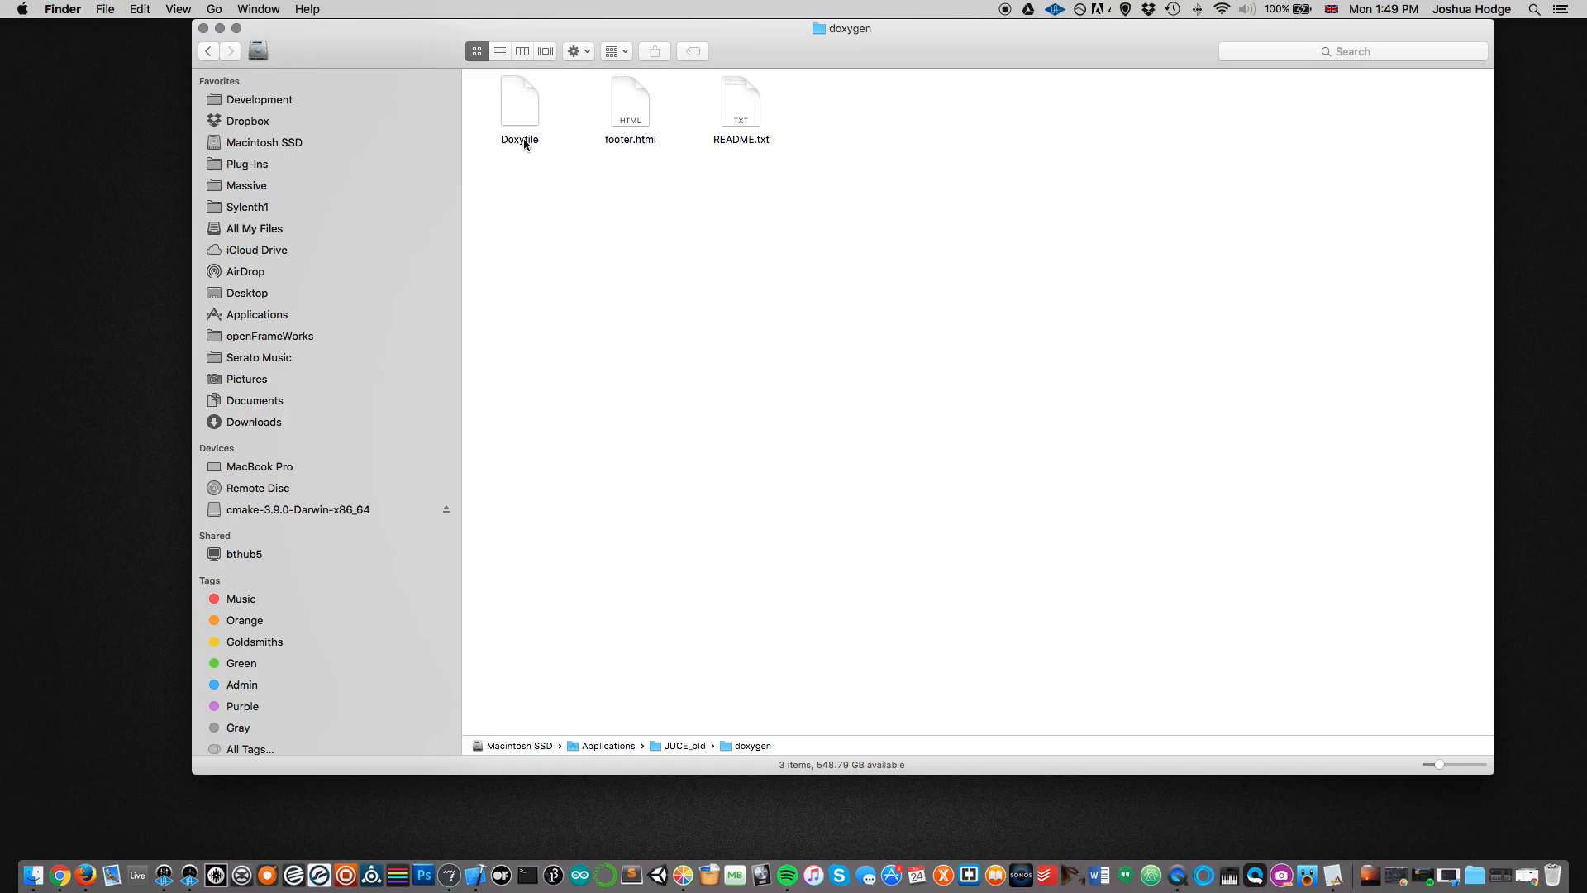
{"action": "mouse_move", "coordinate": [873, 540]}
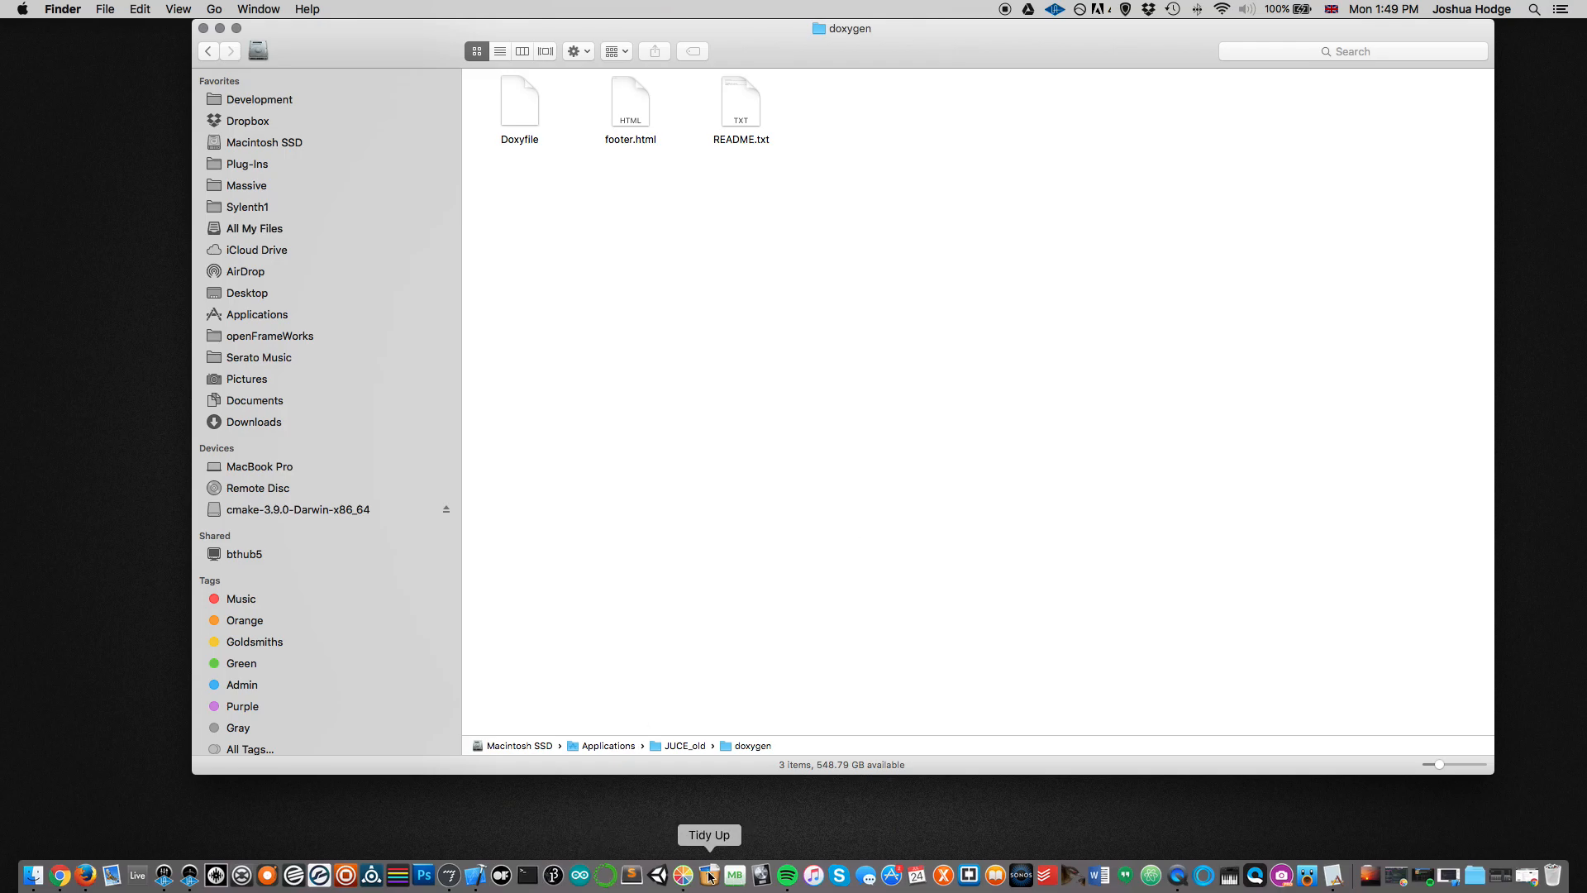
{"action": "mouse_move", "coordinate": [499, 874]}
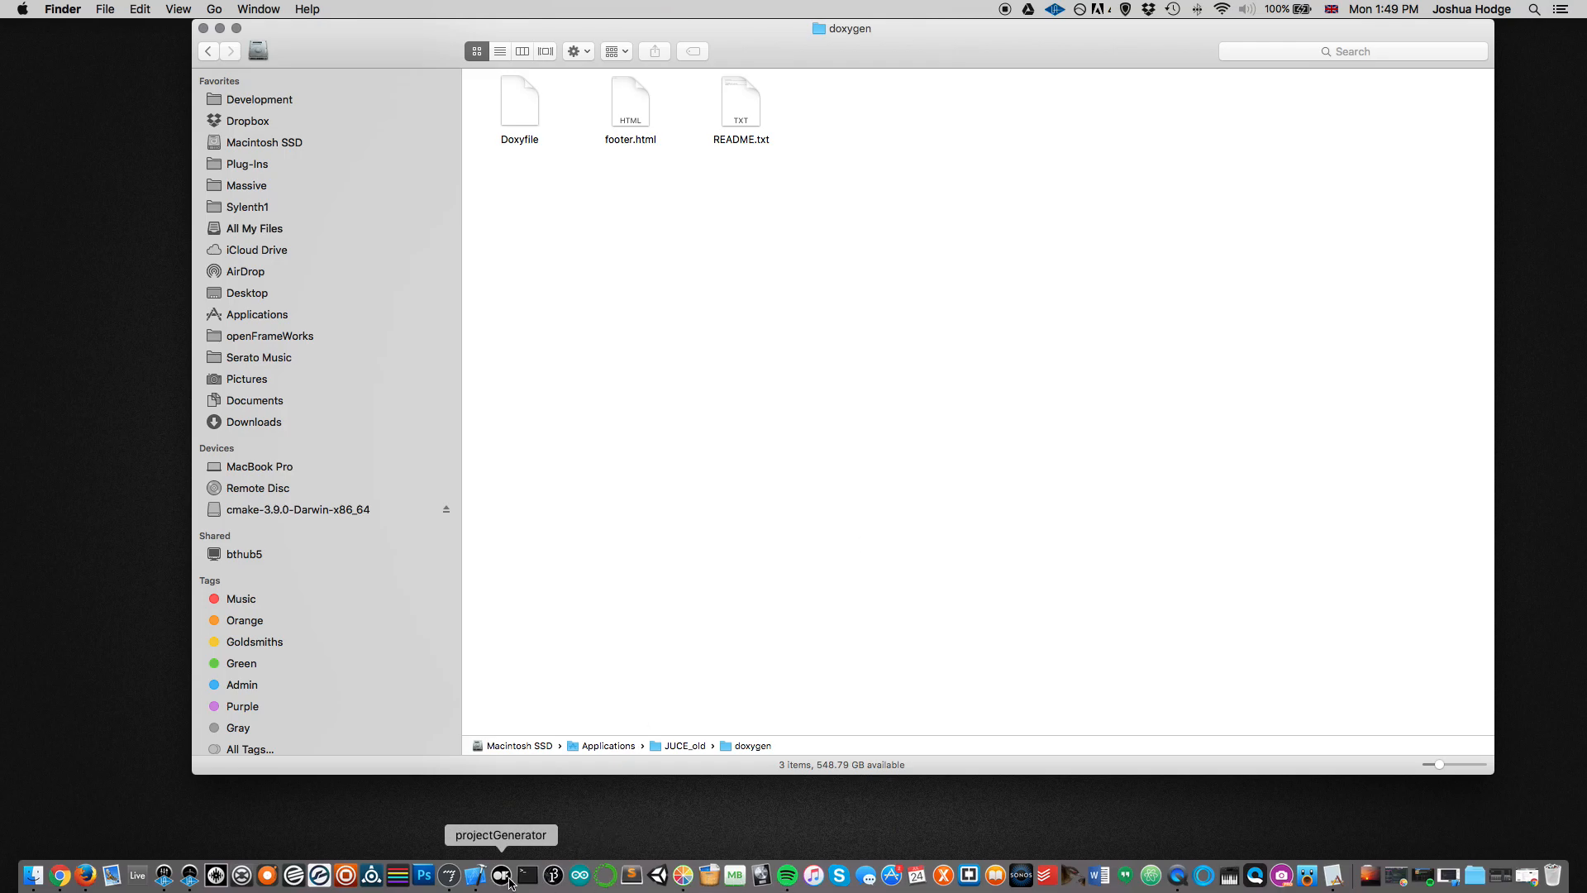
{"action": "mouse_move", "coordinate": [525, 876]}
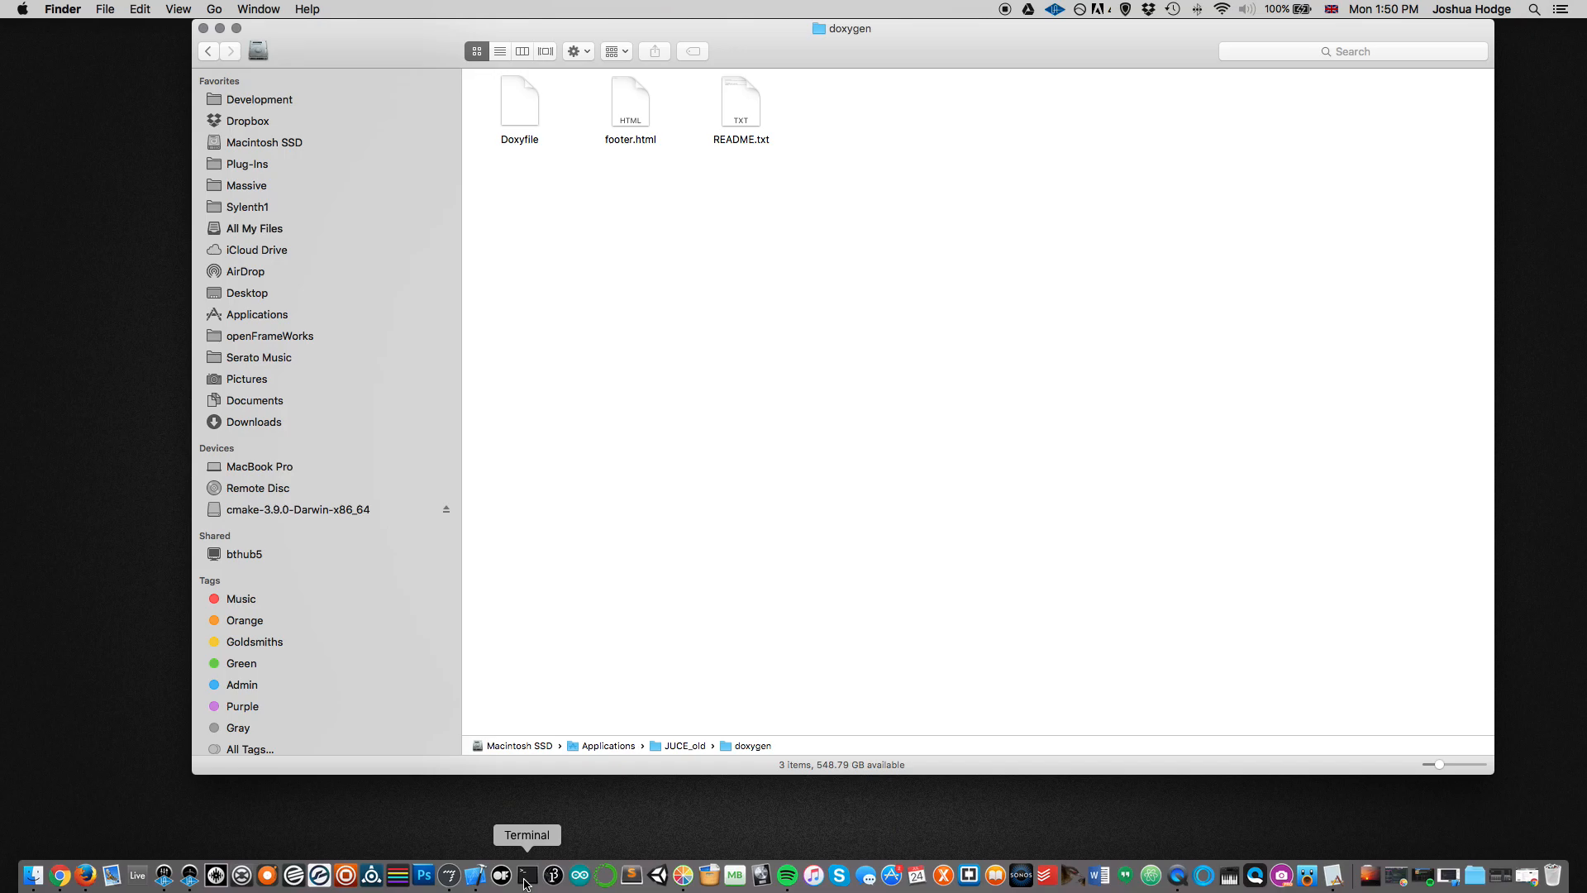
{"action": "mouse_move", "coordinate": [1527, 876]}
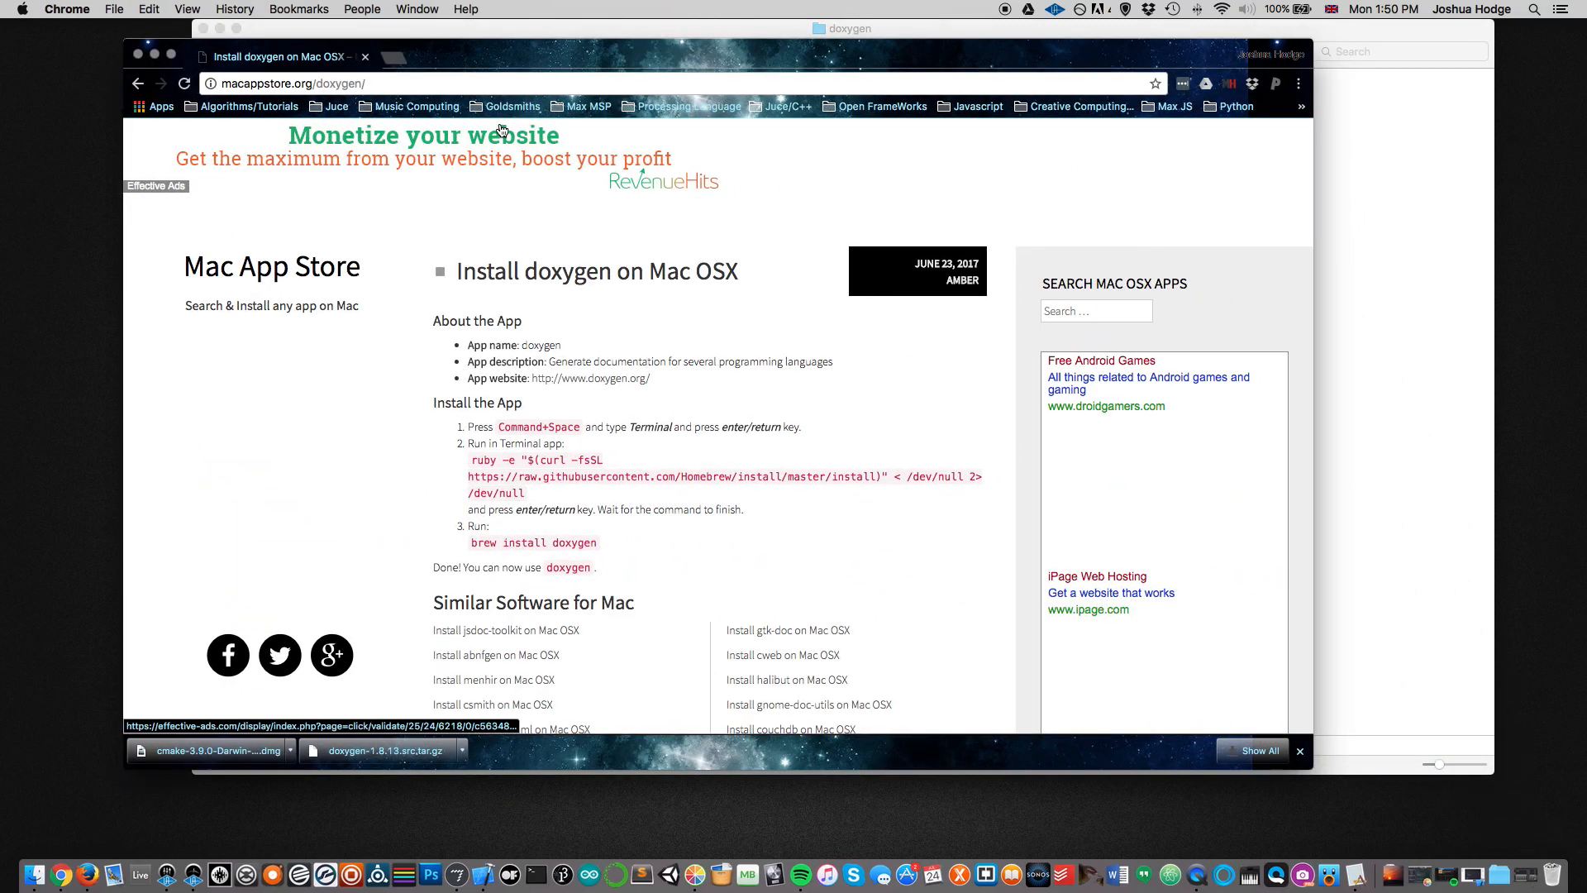
Step: Bring up a Terminal window and select the 'brew install doxygen' command on the guide page
{"action": "scroll", "scroll_direction": "down", "scroll_amount": 3}
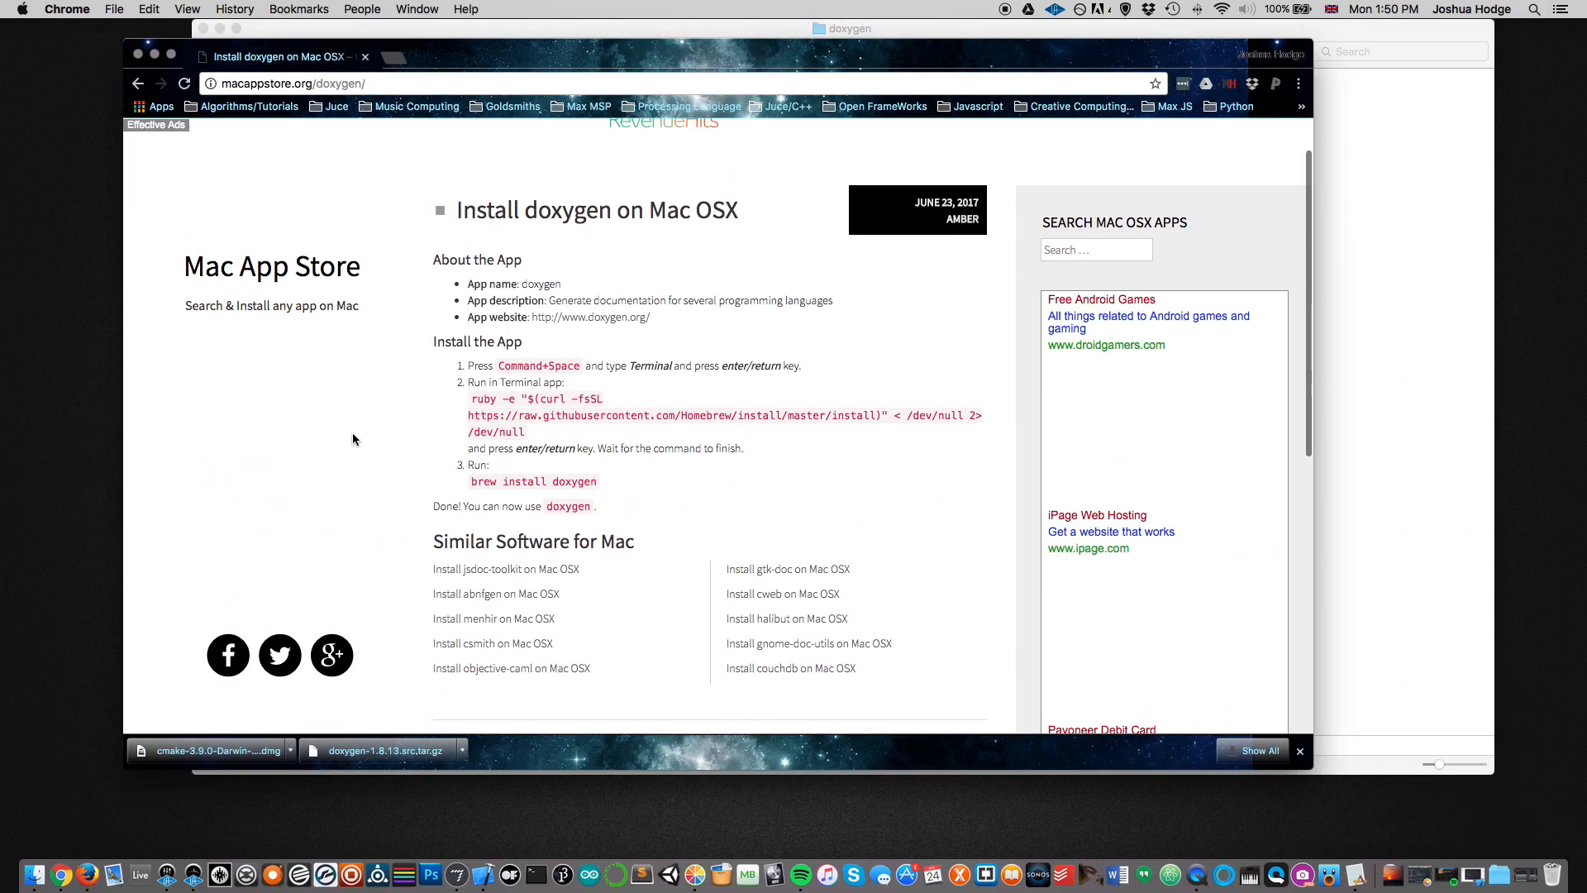
{"action": "mouse_move", "coordinate": [373, 413]}
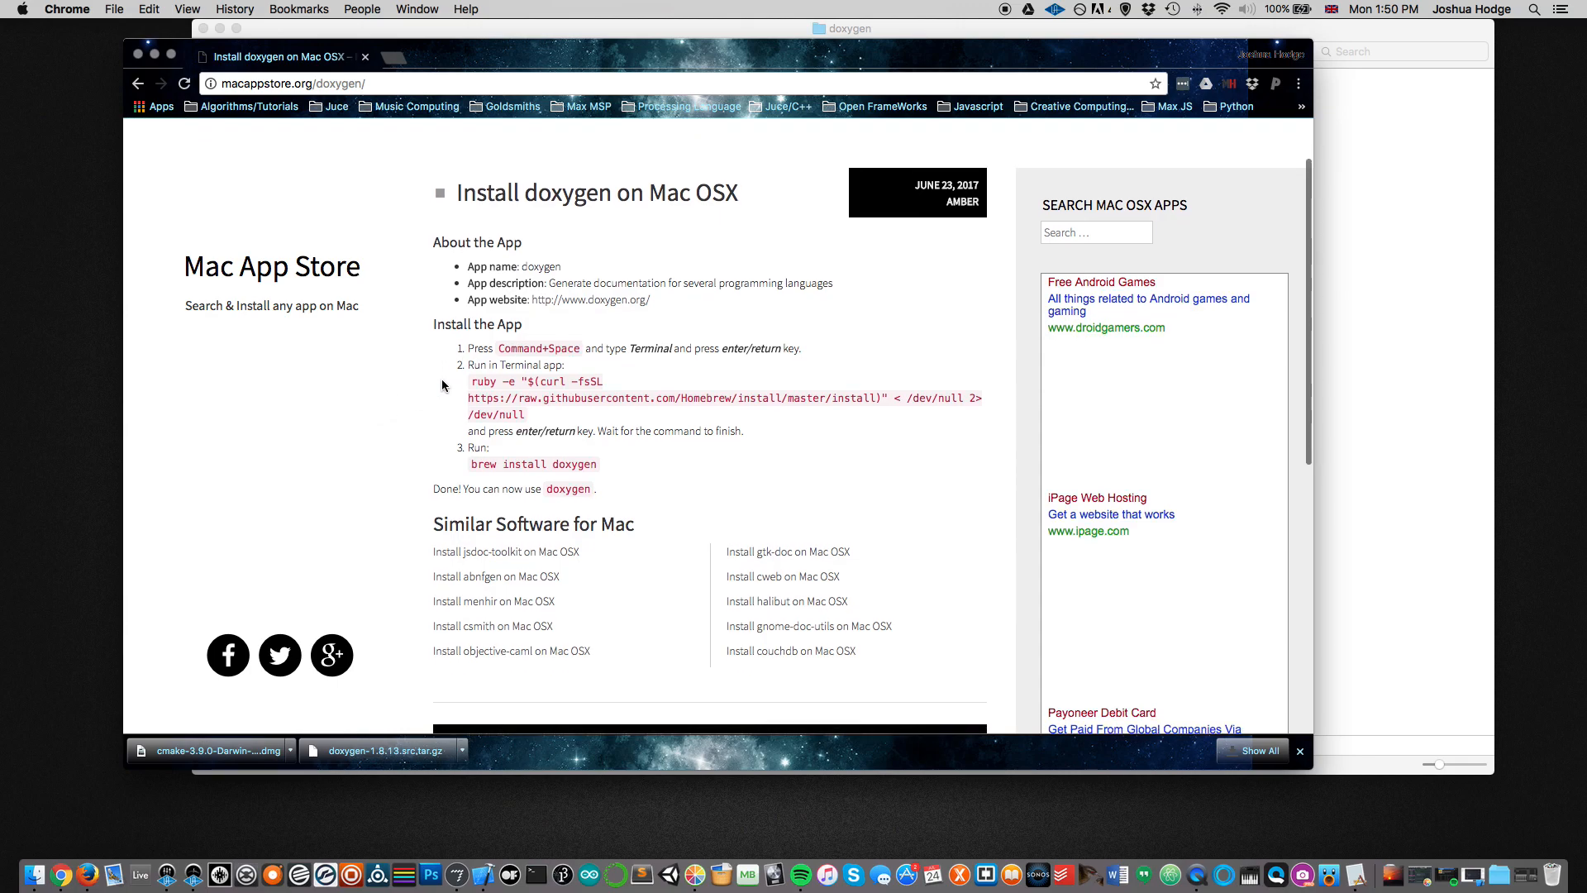
{"action": "mouse_move", "coordinate": [588, 875]}
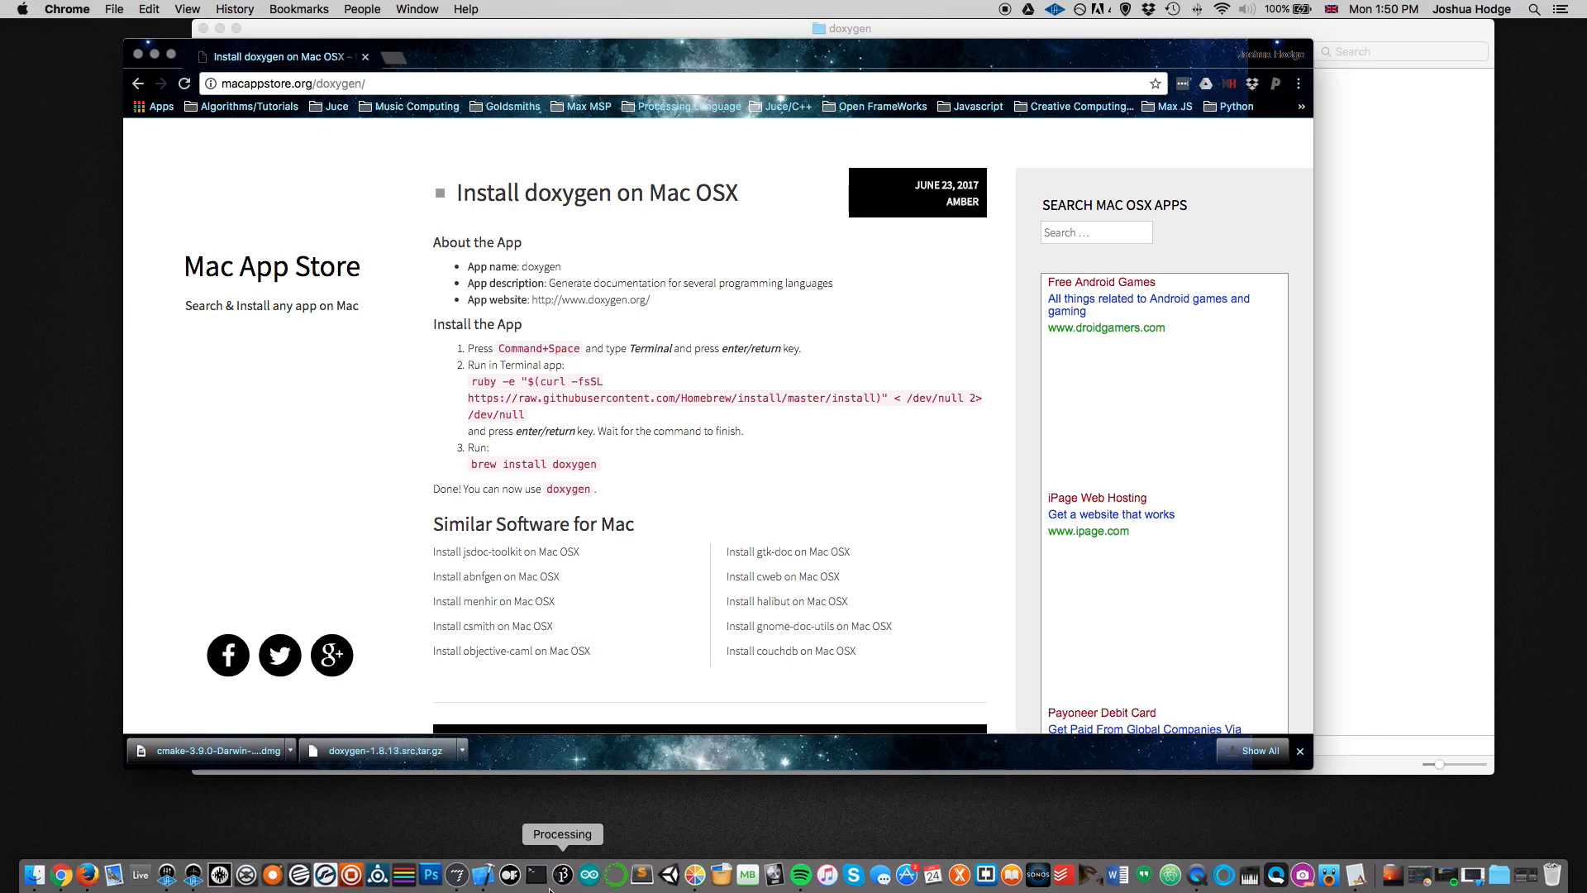
{"action": "mouse_move", "coordinate": [535, 875]}
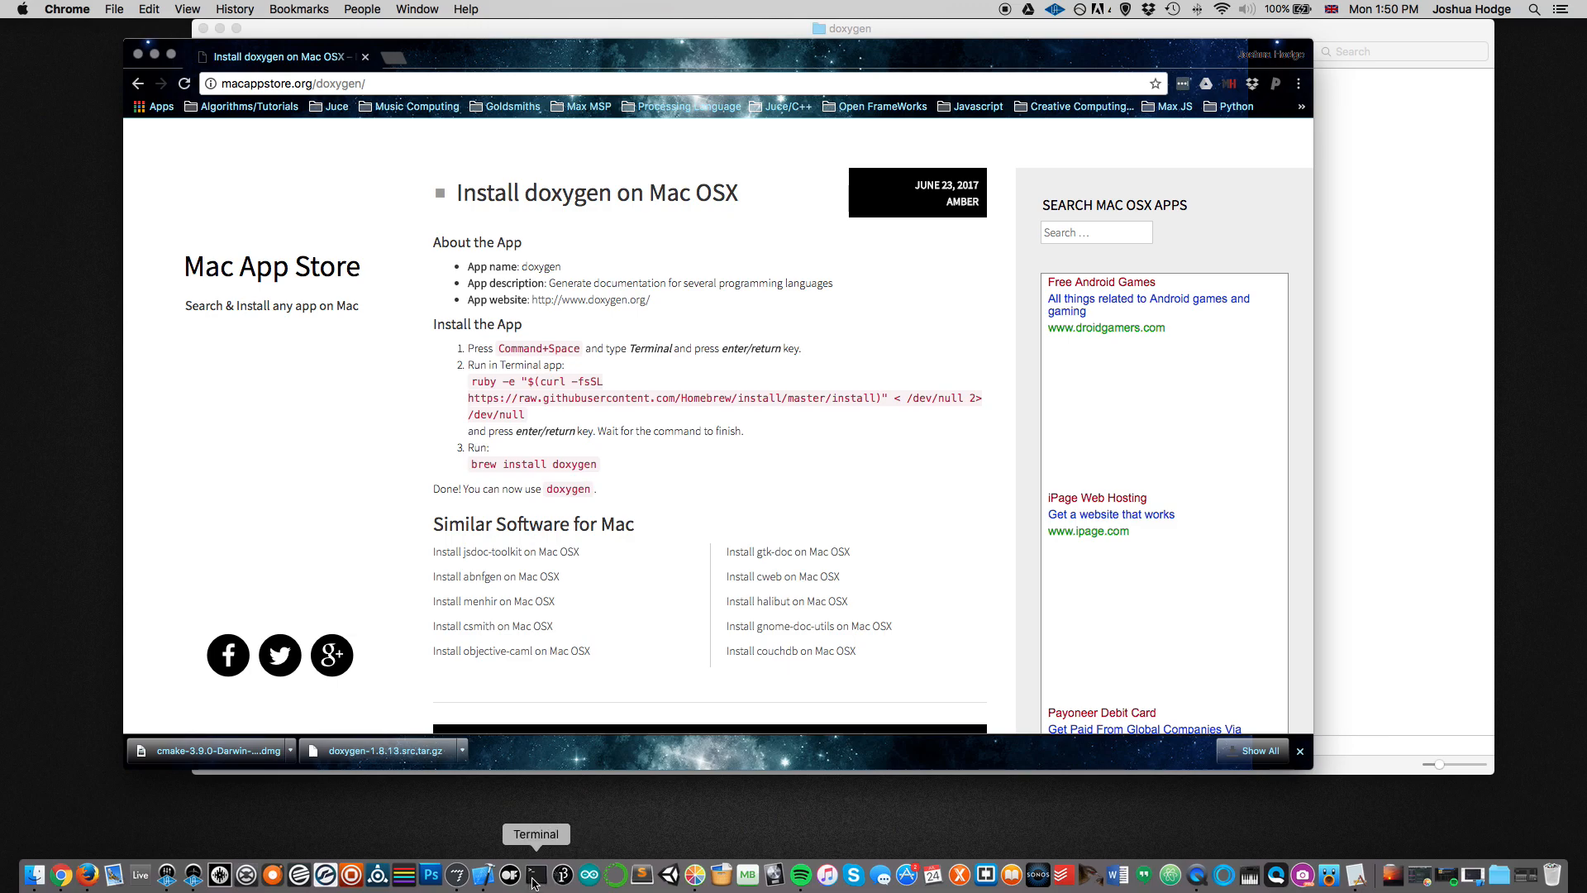
{"action": "left_click", "coordinate": [533, 875]}
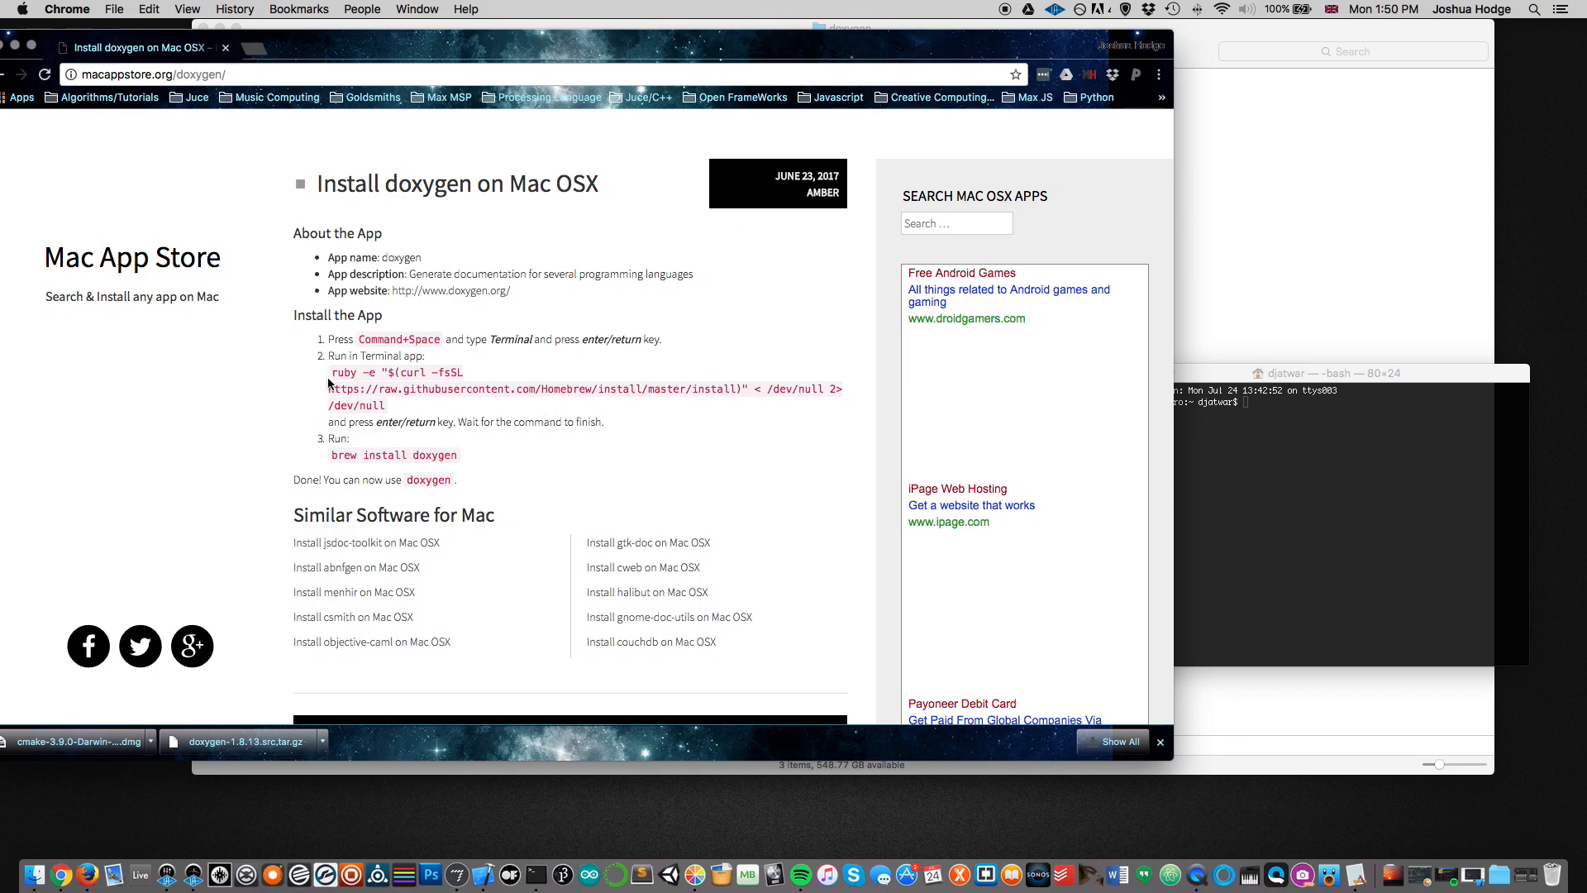
{"action": "left_click_drag", "start_coordinate": [330, 372], "coordinate": [386, 405]}
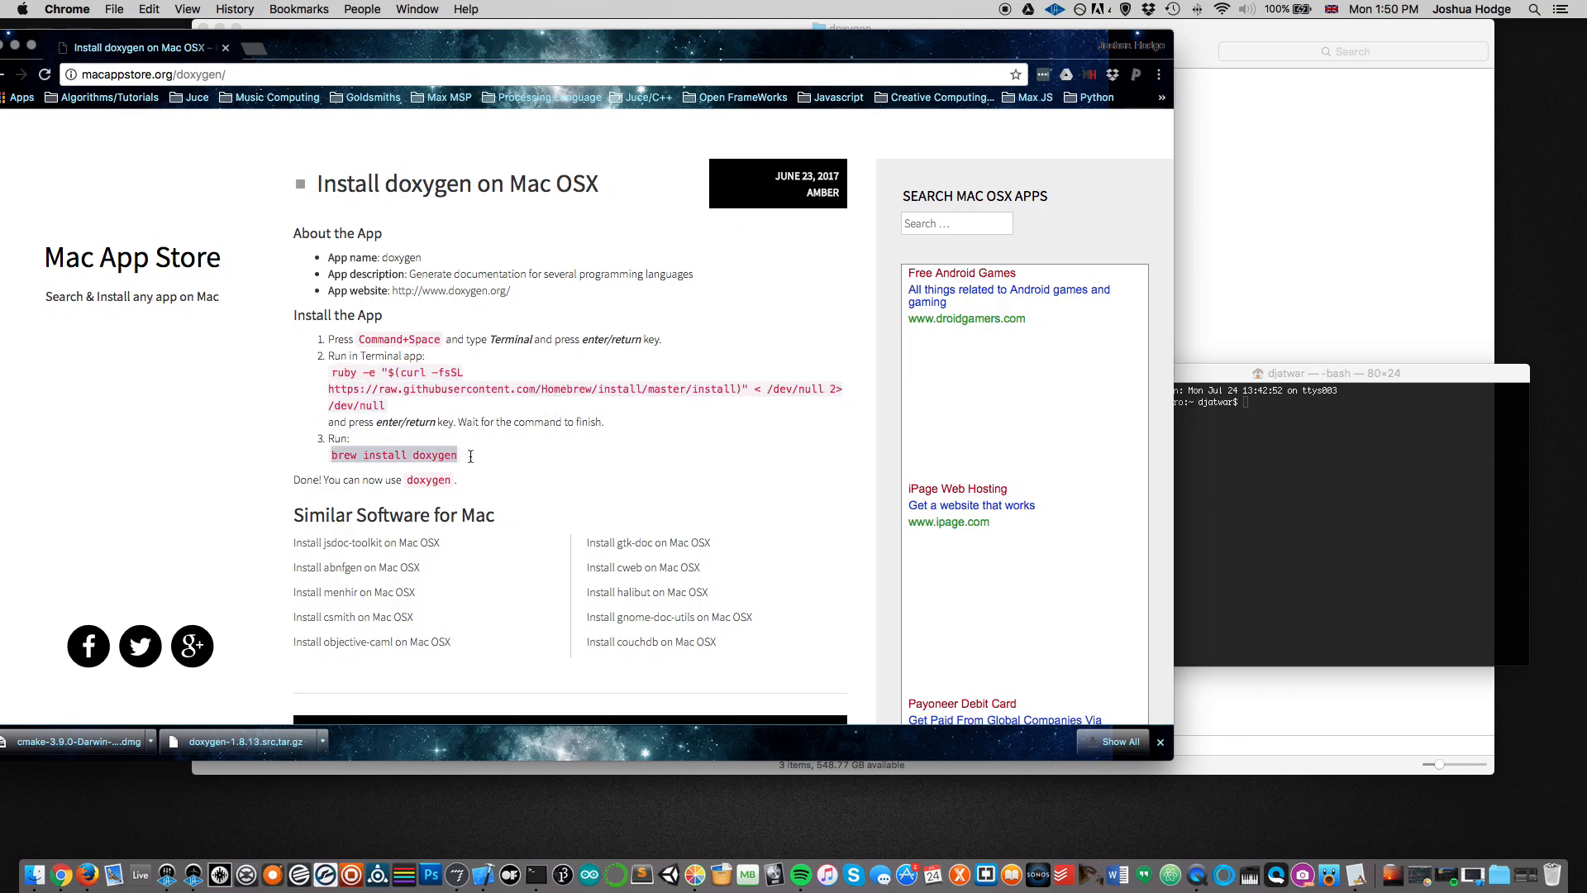
{"action": "mouse_move", "coordinate": [568, 443]}
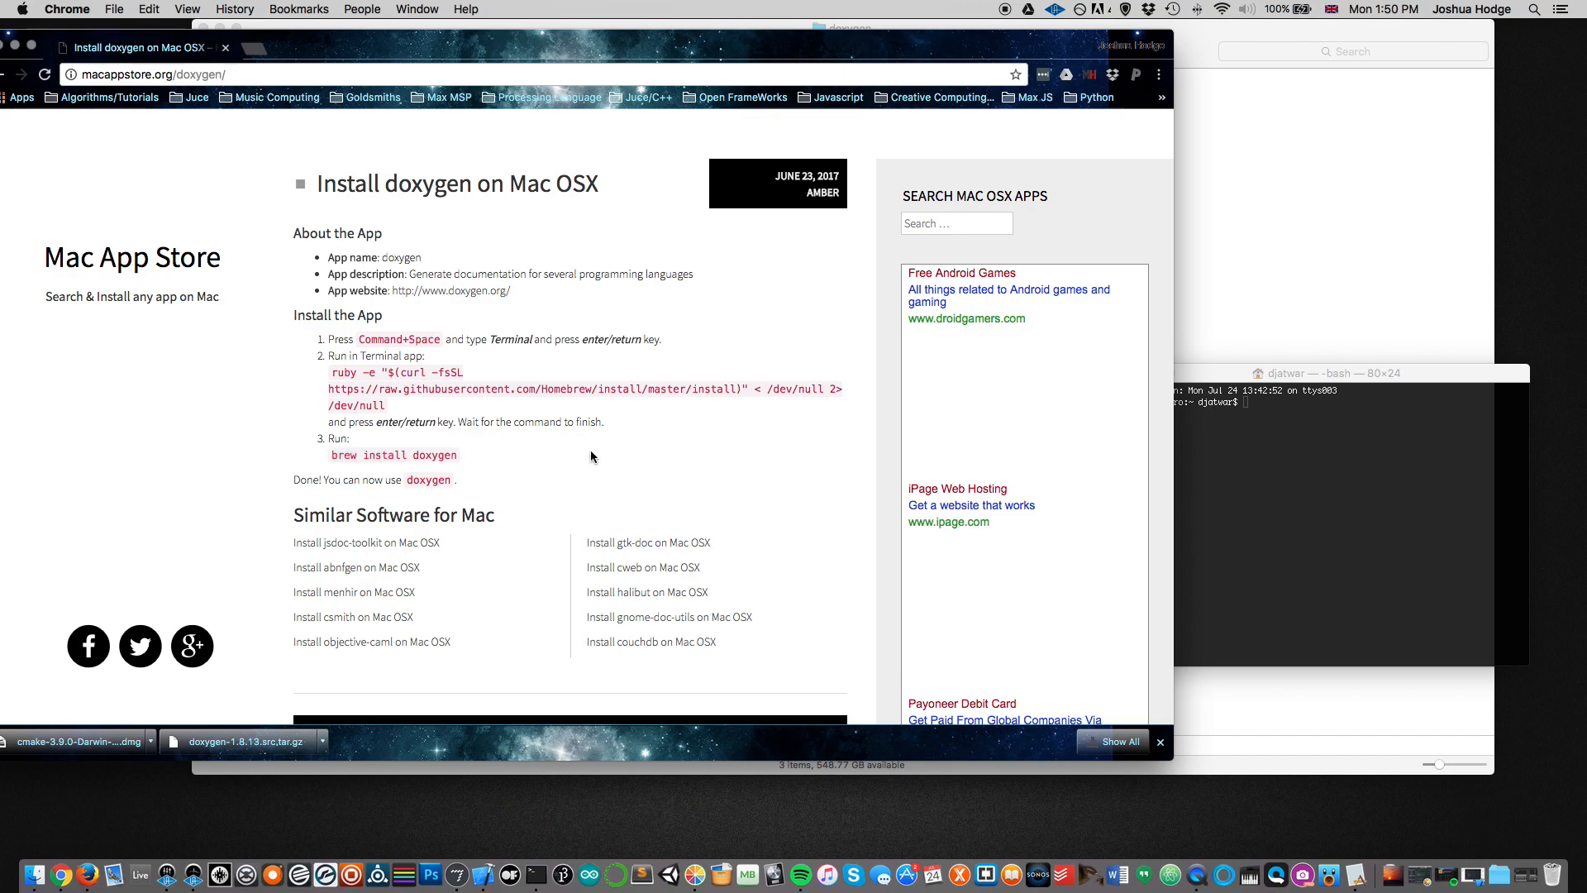
Step: Change the shell's directory to /Applications/JUCE_old/doxygen using cd with the dragged folder path
{"action": "left_click", "coordinate": [1326, 506]}
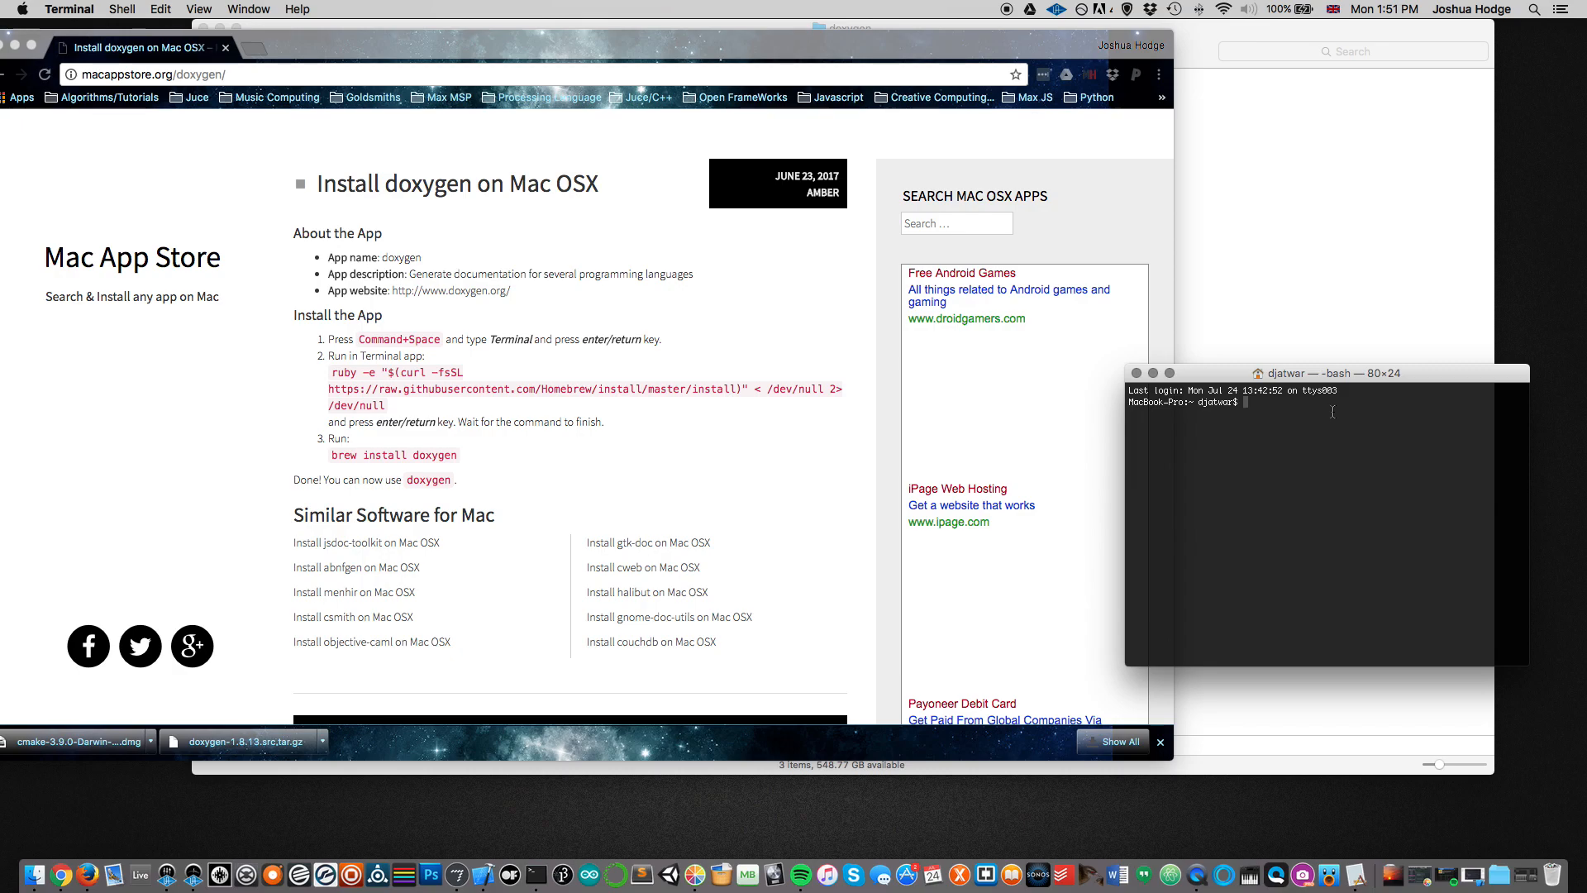
{"action": "mouse_move", "coordinate": [1304, 425]}
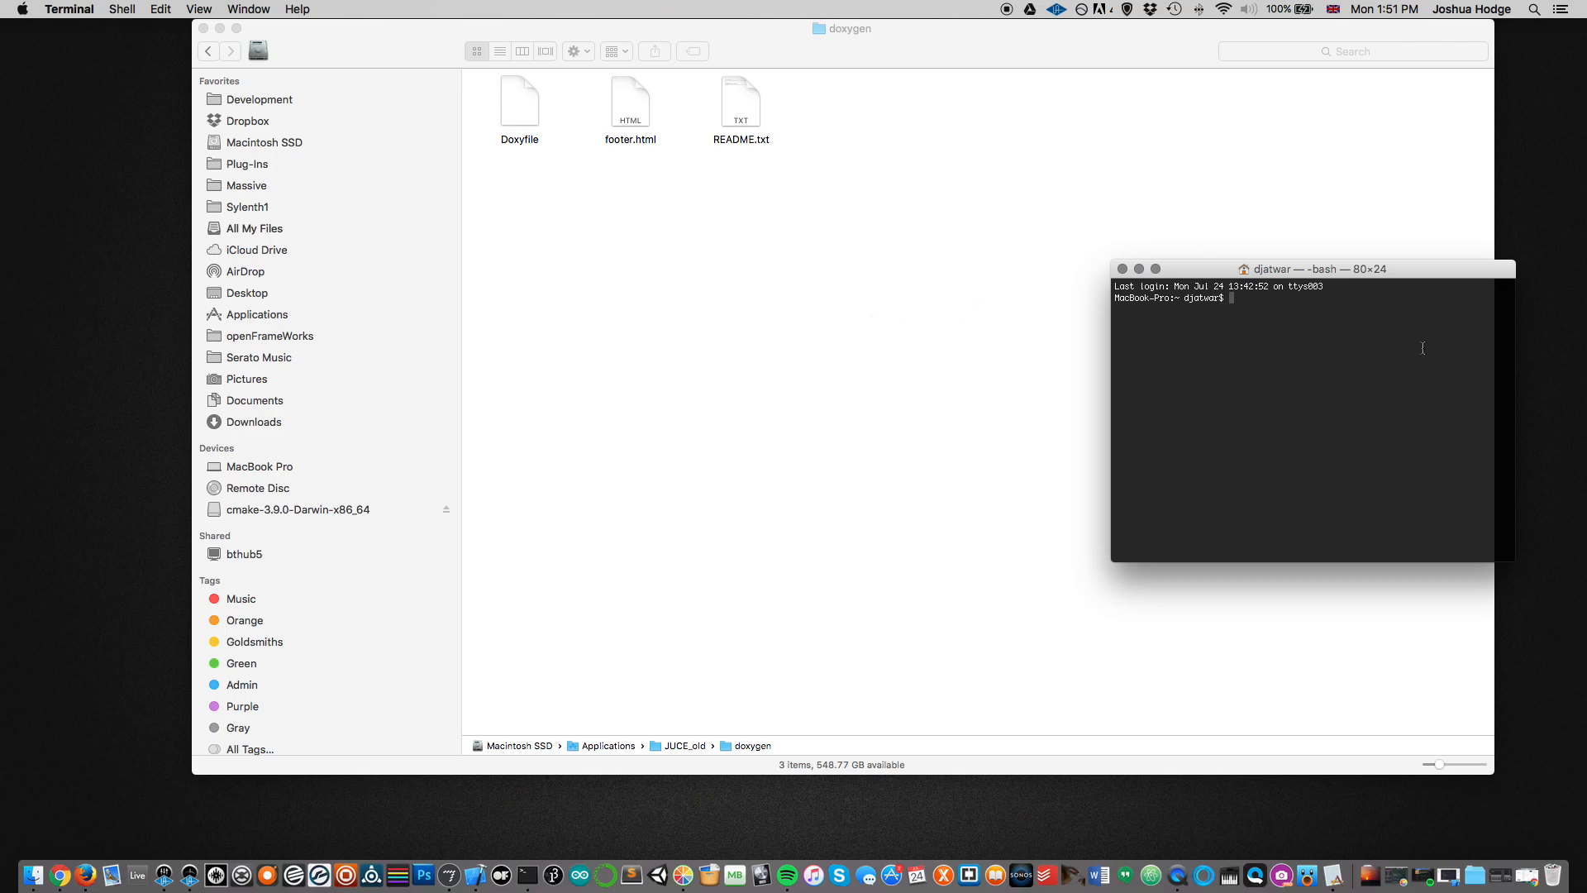
{"action": "type", "text": "cd"}
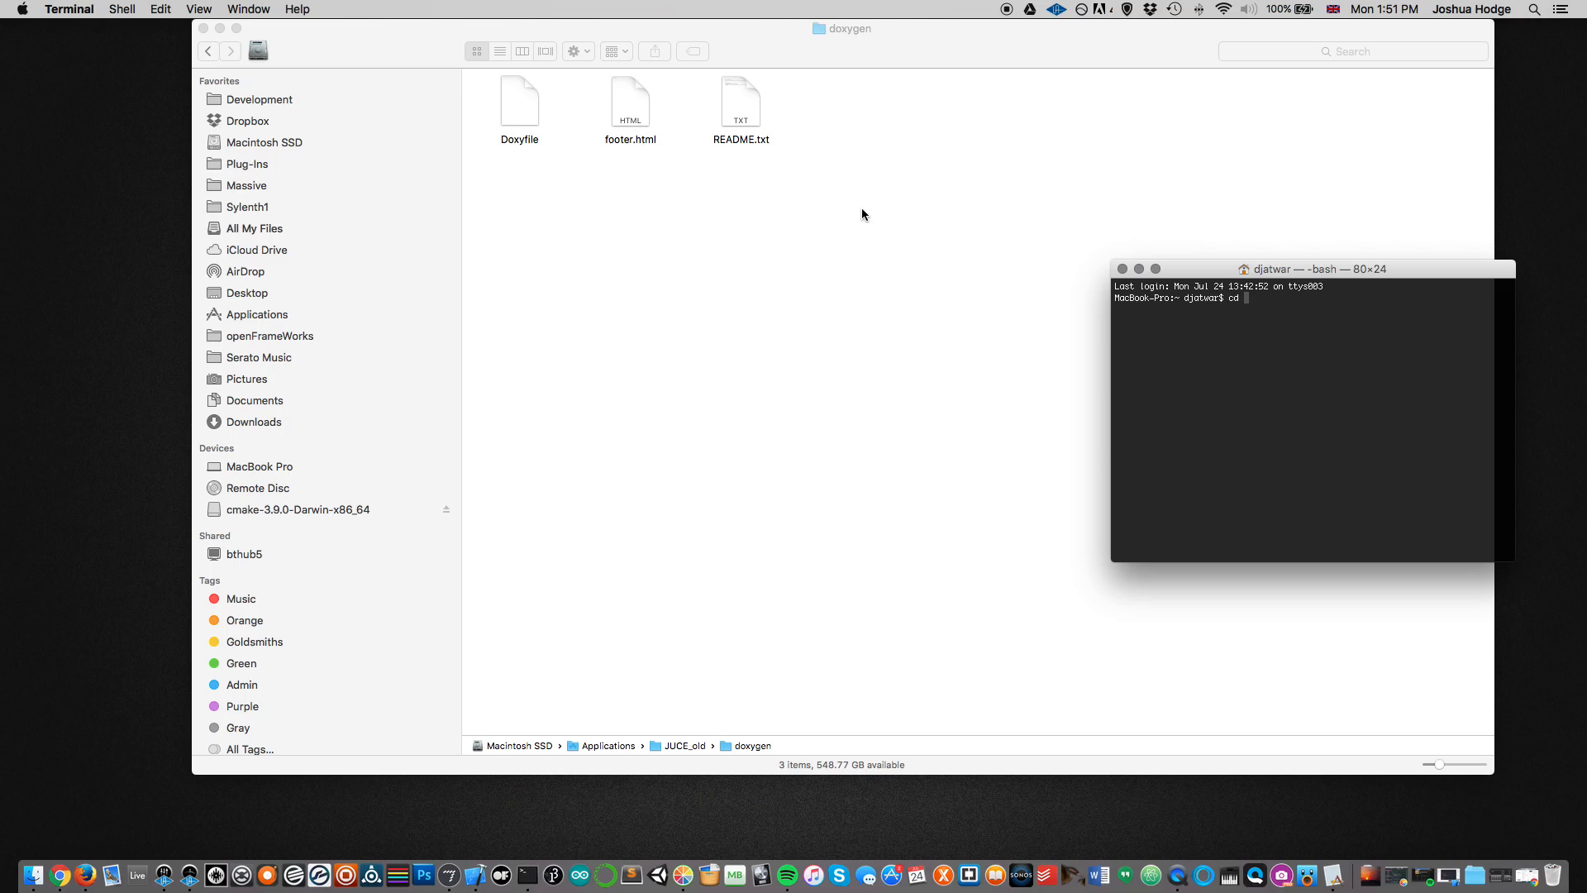
{"action": "left_click", "coordinate": [208, 51]}
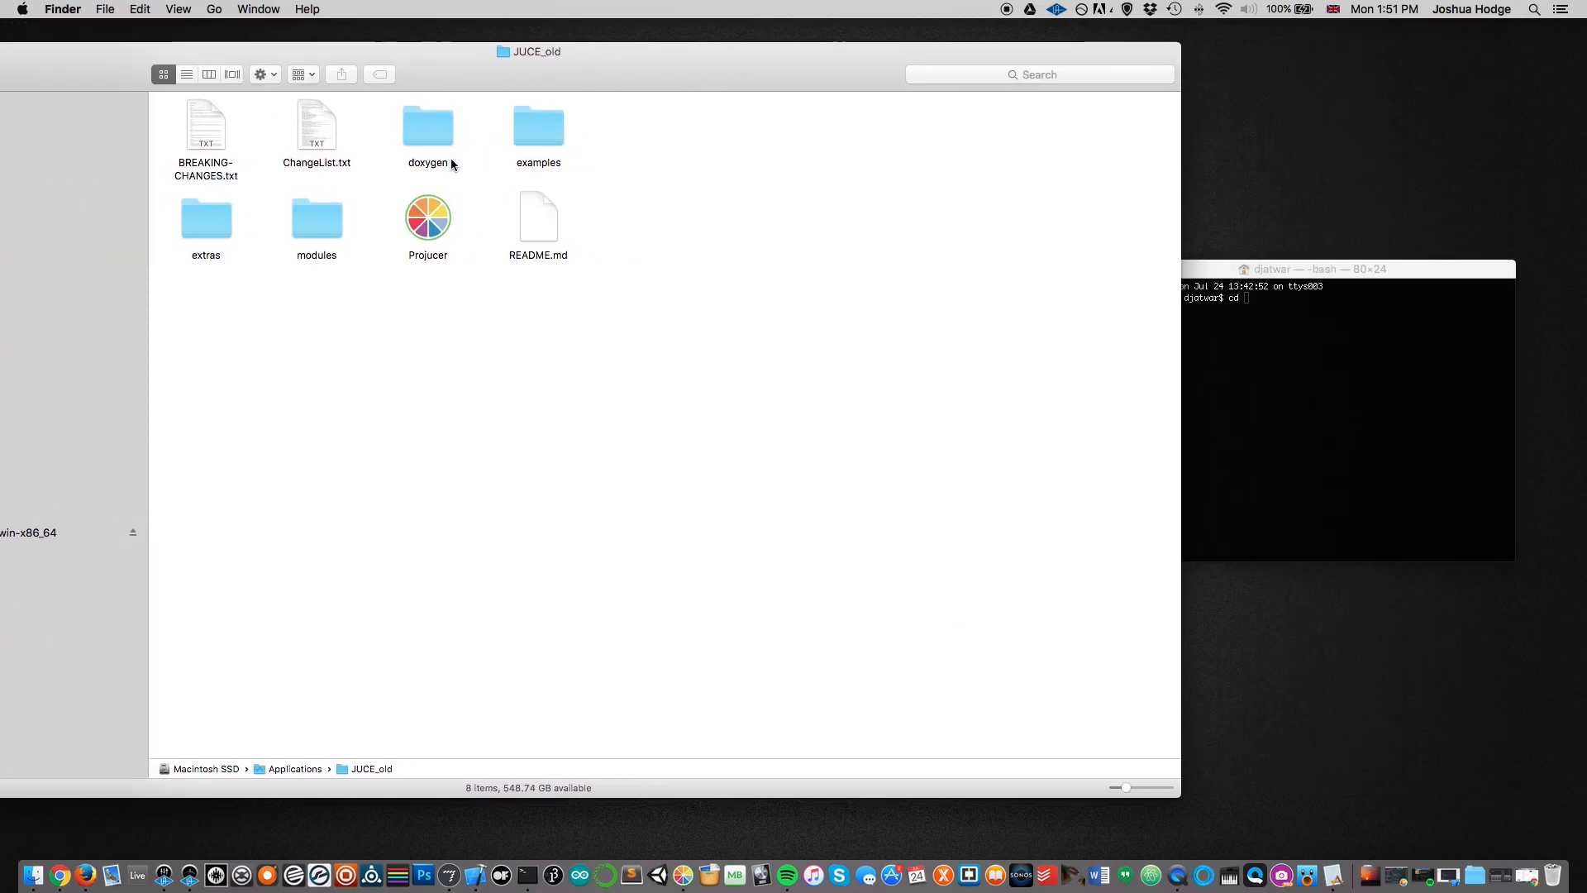
{"action": "left_click", "coordinate": [427, 126]}
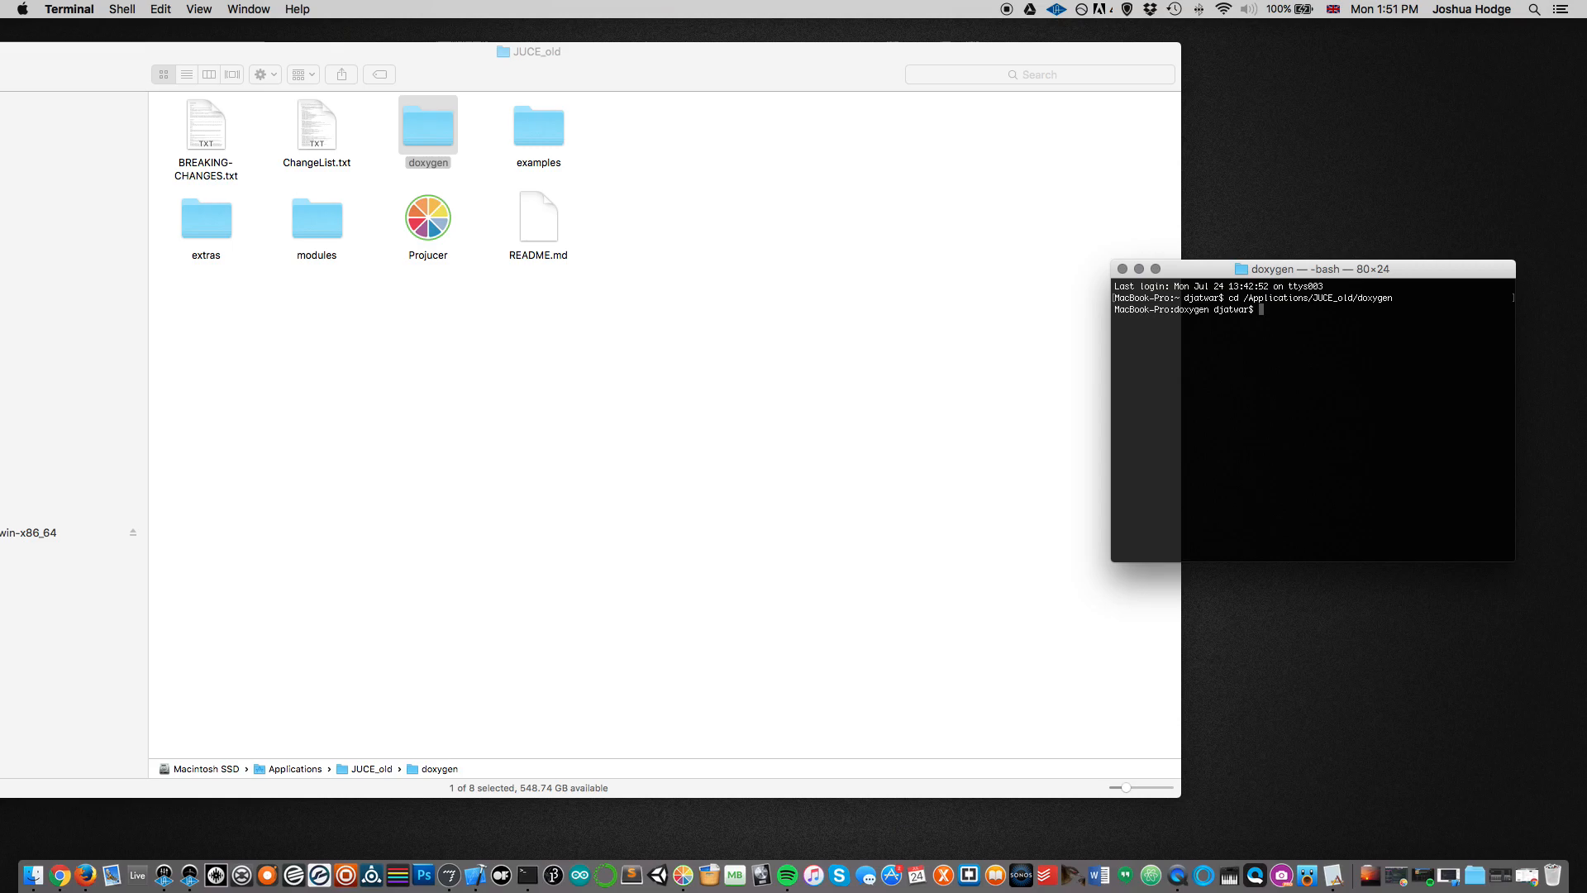
{"action": "mouse_move", "coordinate": [1316, 283]}
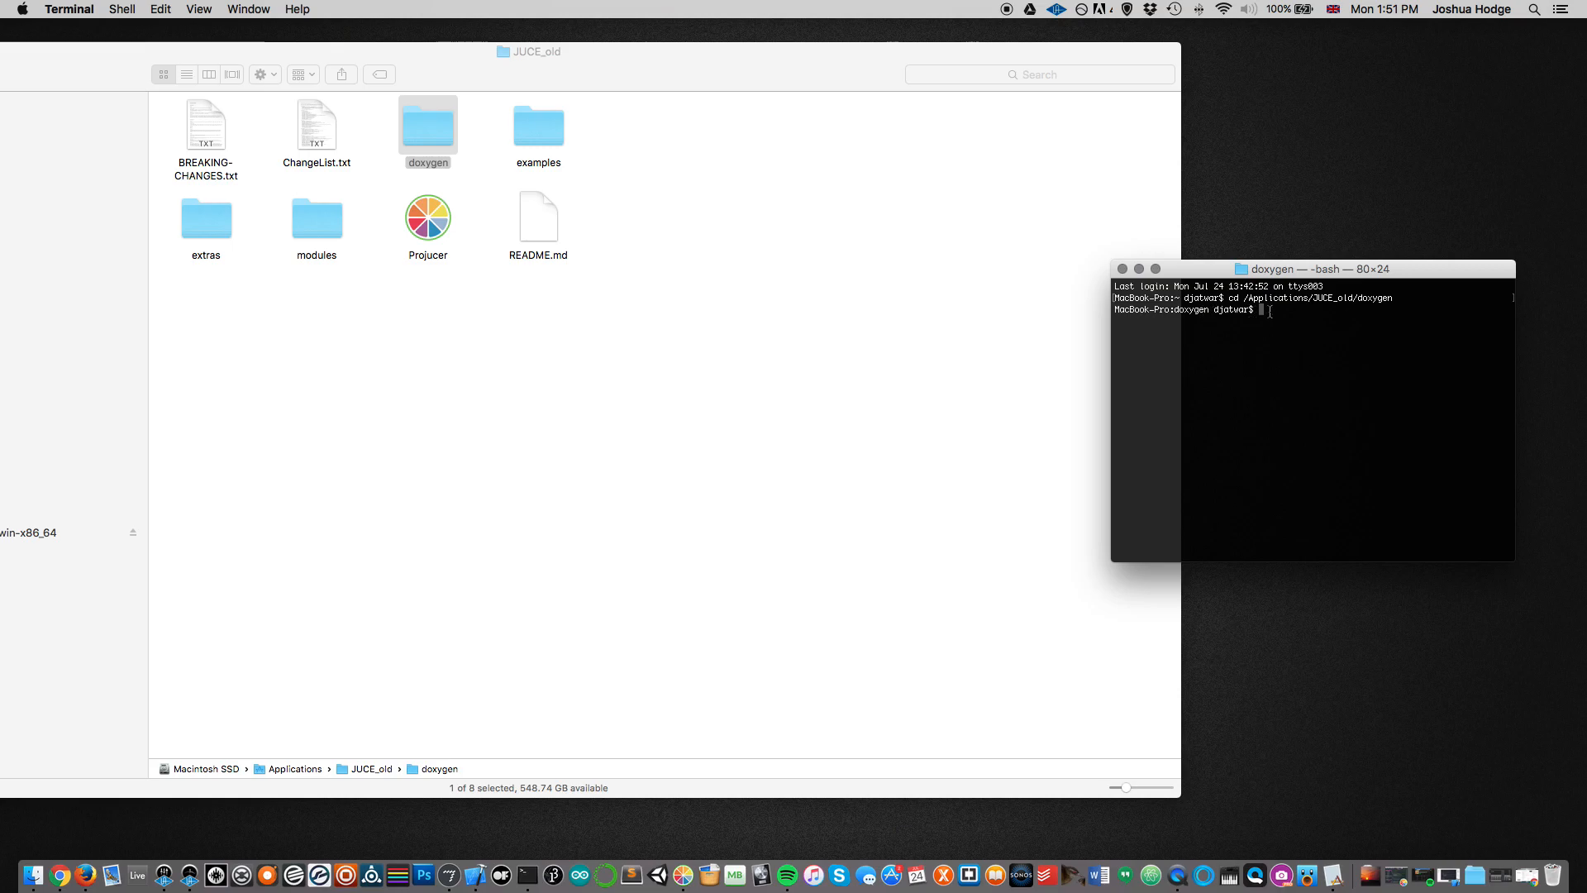
Step: Run doxygen in the doxygen folder, generating a doc folder of HTML files
{"action": "double_click", "coordinate": [427, 124]}
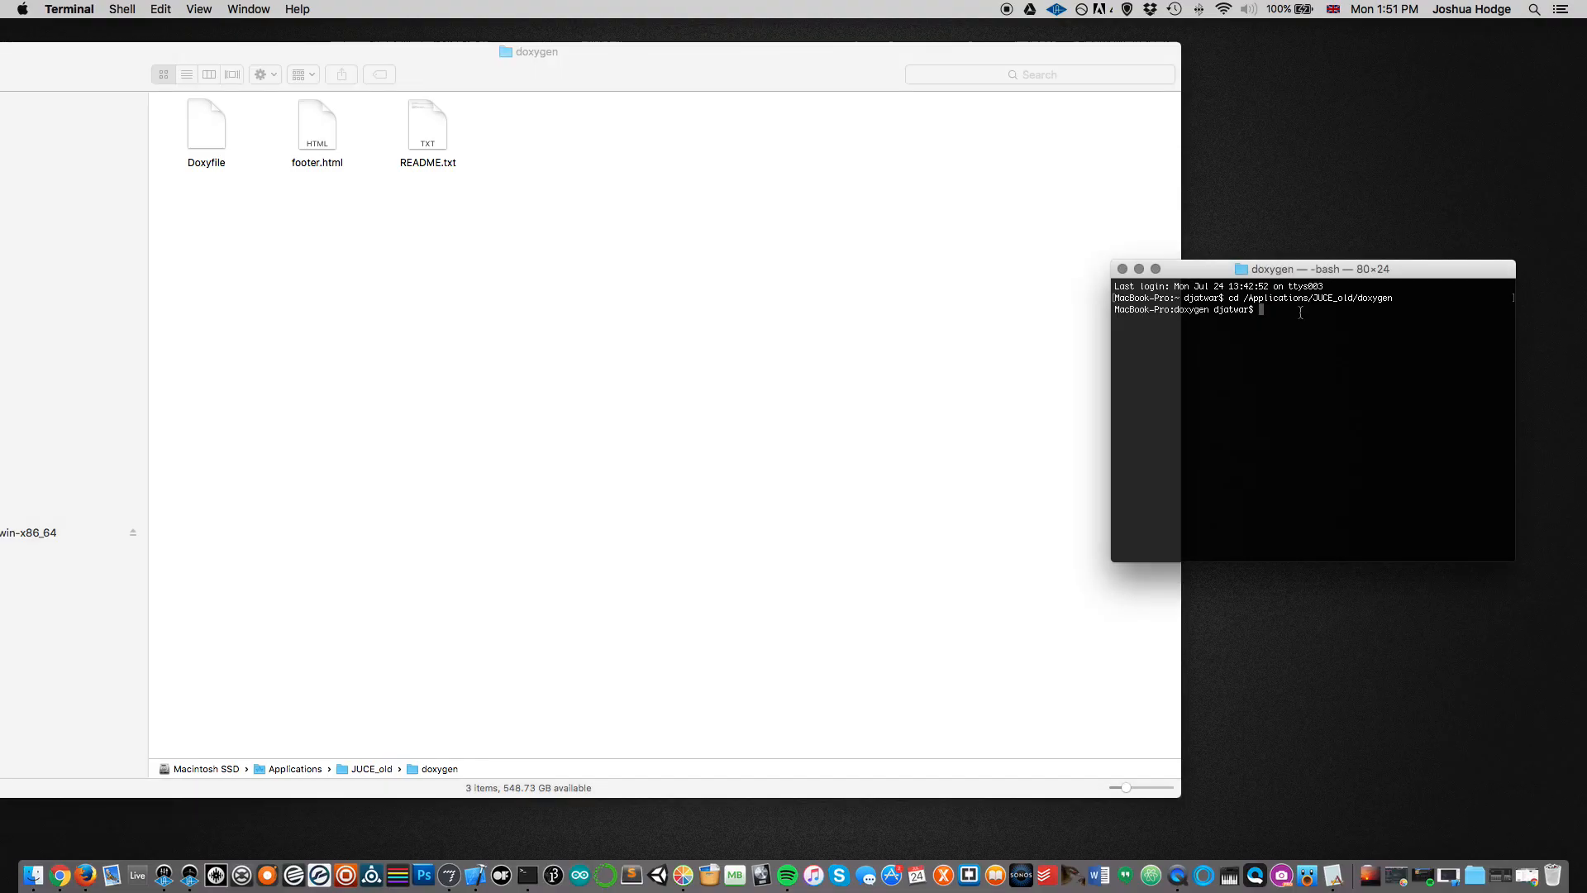
{"action": "type", "text": "doxy"}
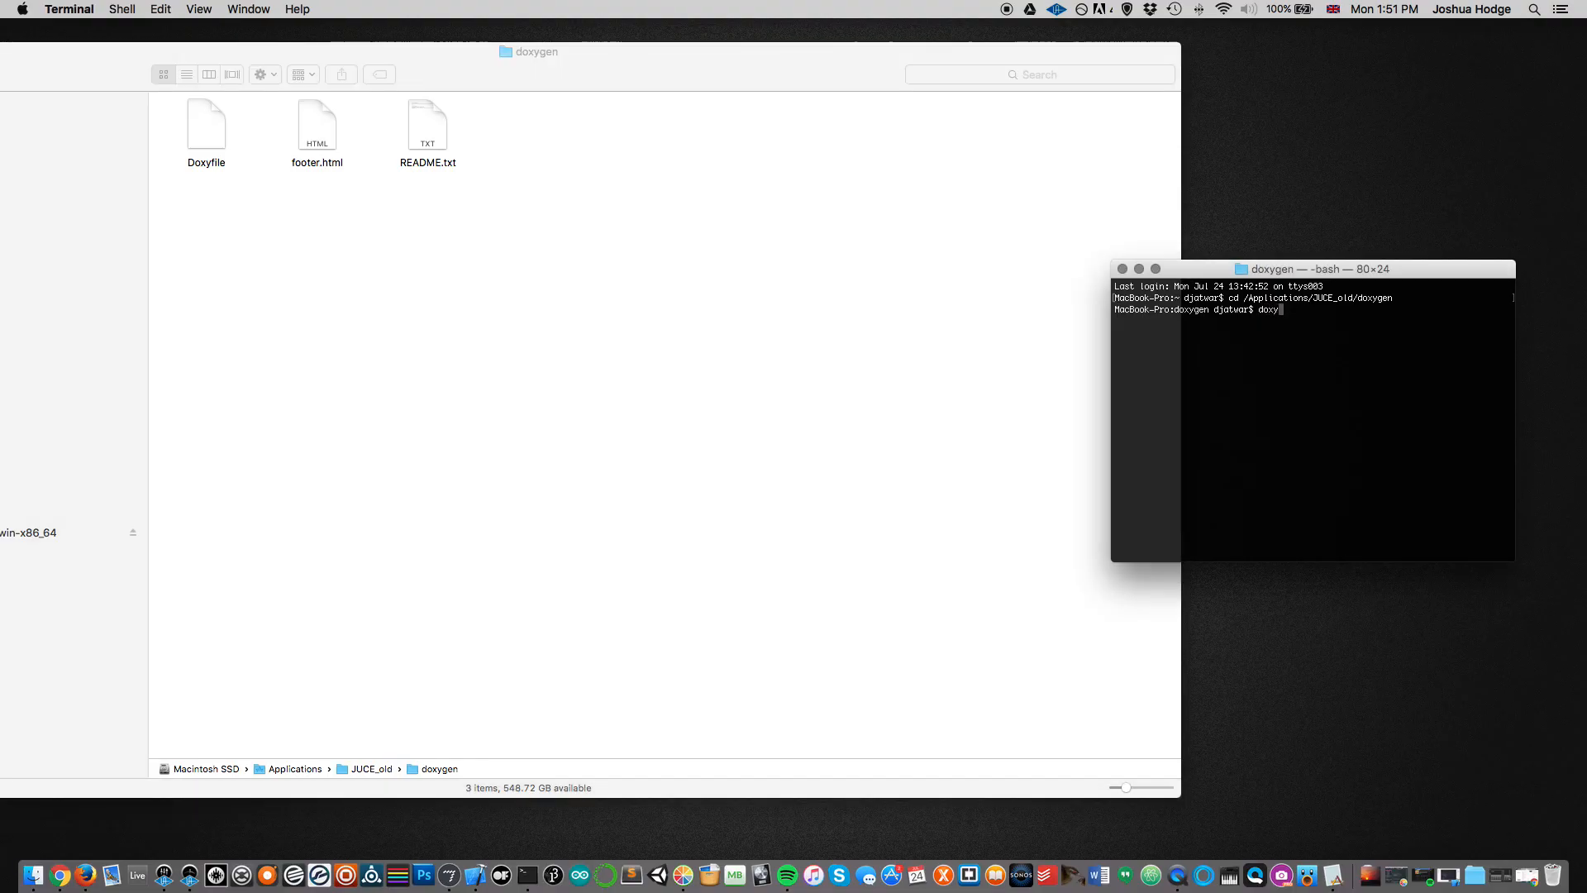
{"action": "key", "text": "Return"}
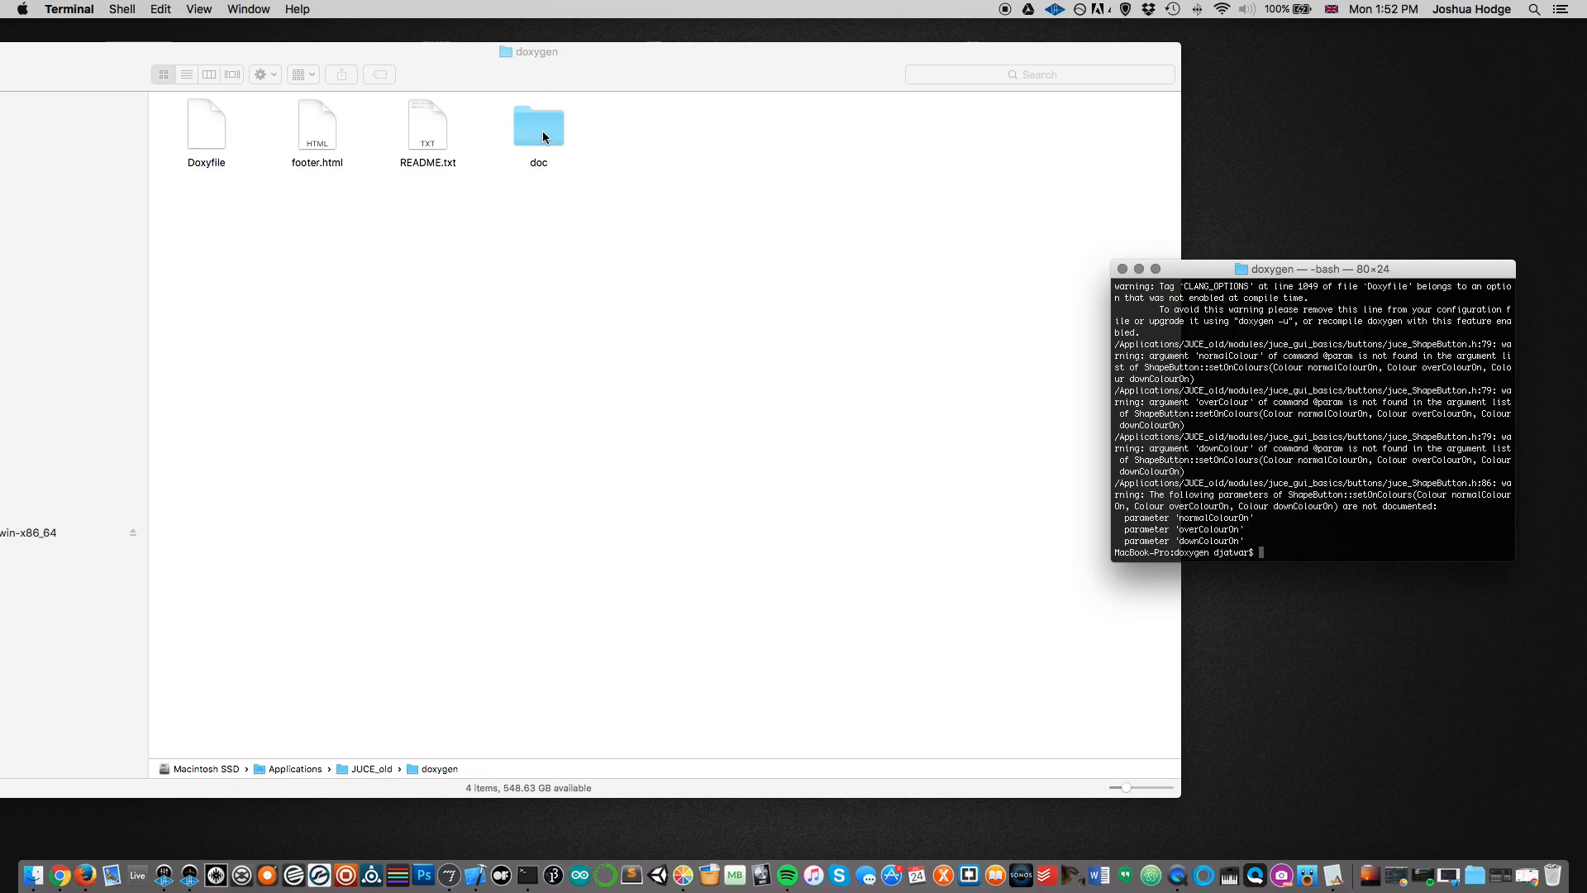
{"action": "double_click", "coordinate": [537, 126]}
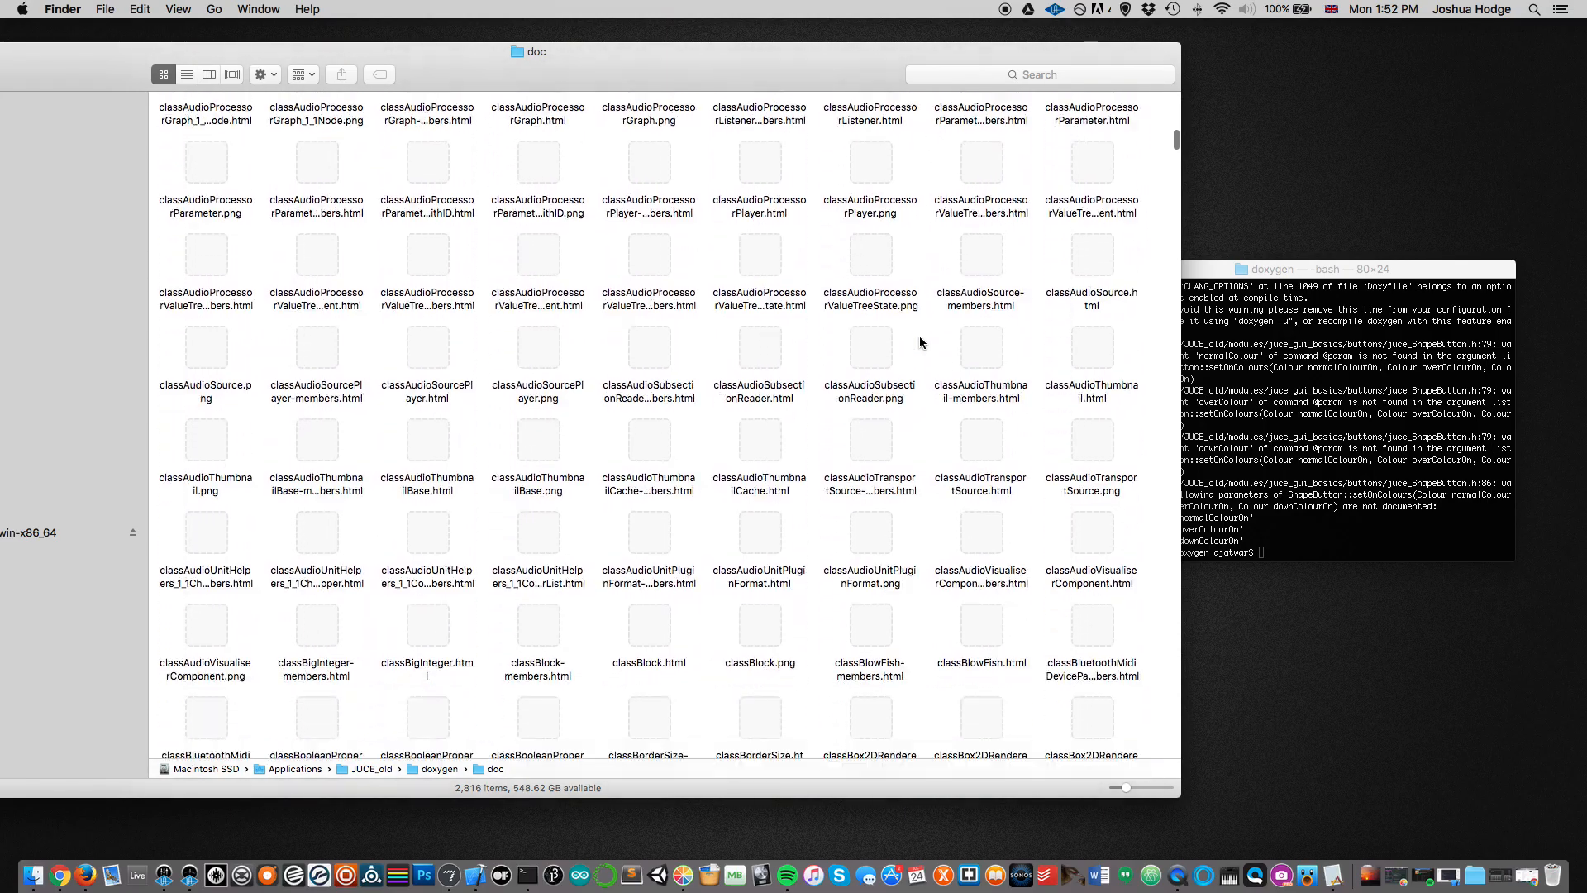
Step: Load the generated doc/index.html in Chrome, showing the JUCE Documentation main page
{"action": "scroll", "scroll_direction": "down", "scroll_amount": 3}
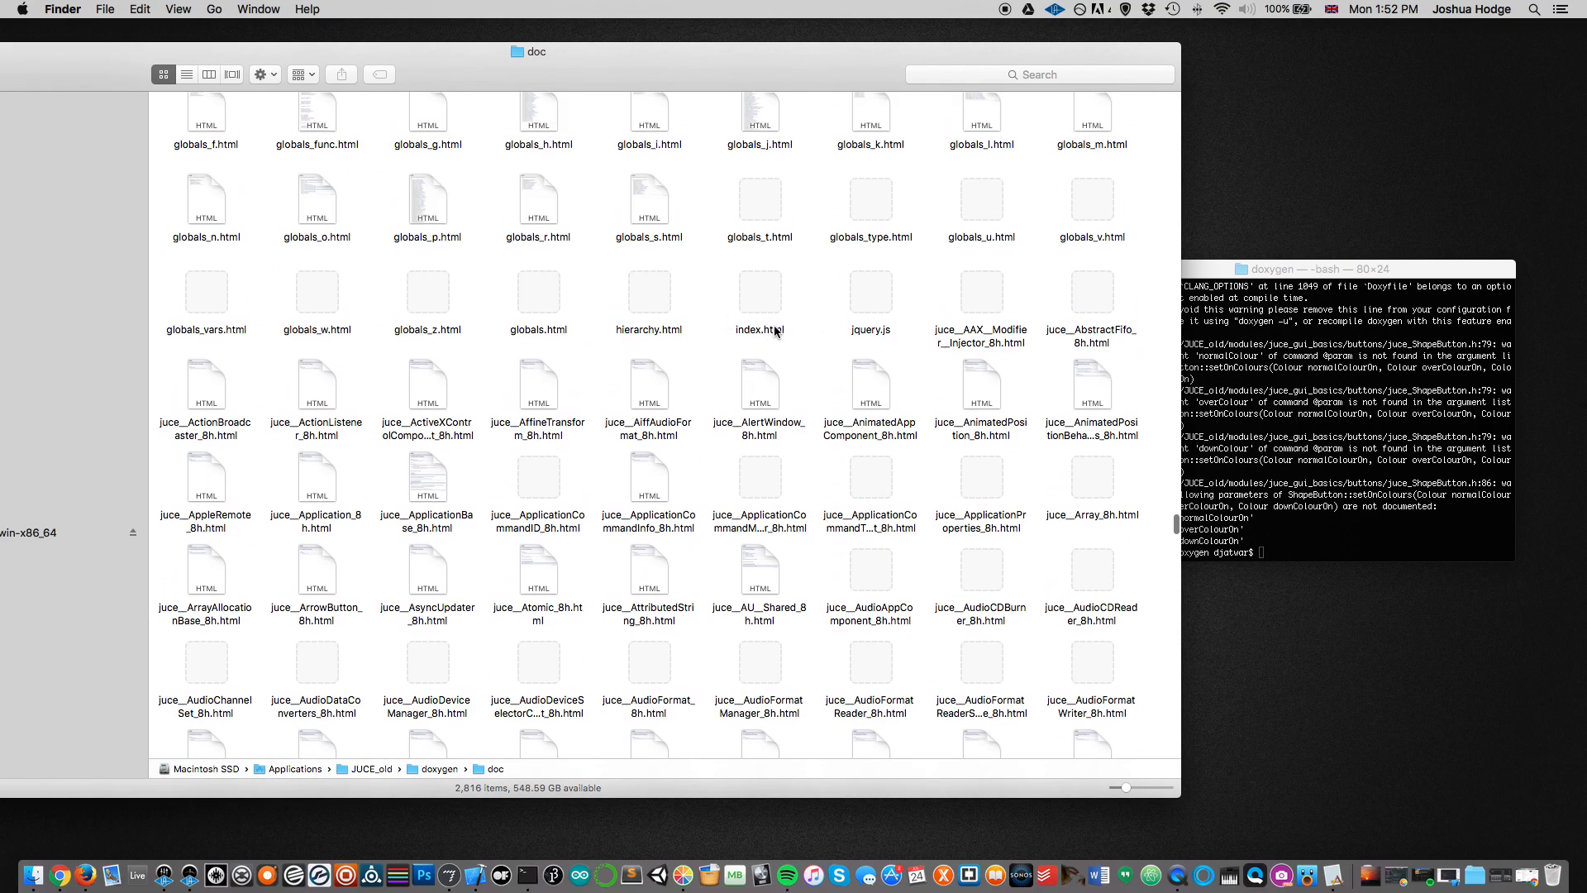
{"action": "left_click", "coordinate": [759, 294]}
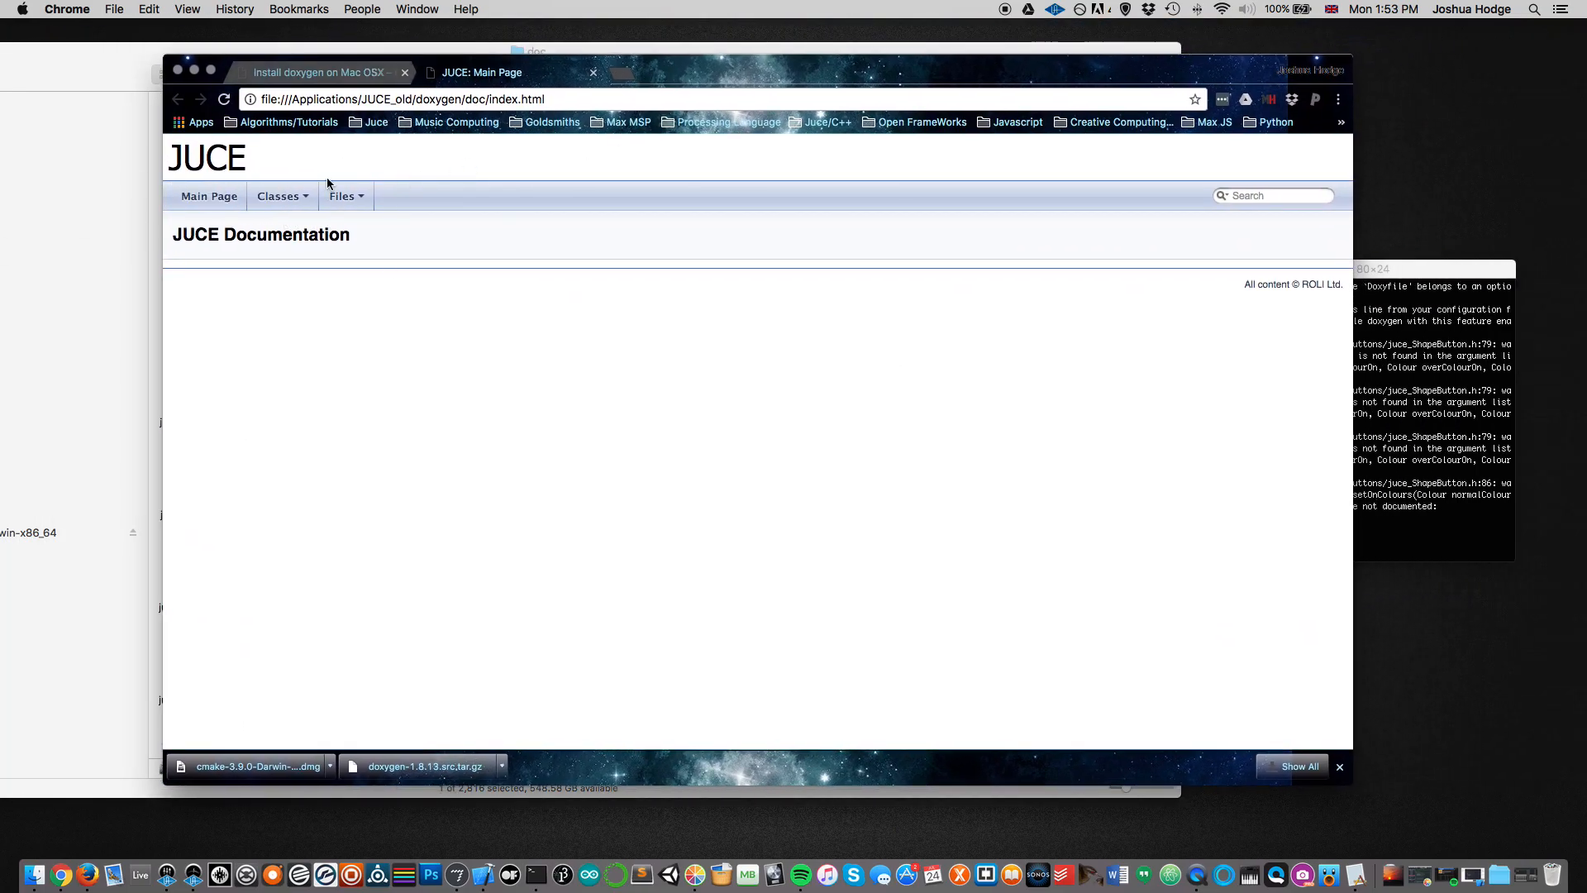
Step: Navigate to Classes > Class Index in the offline JUCE documentation
{"action": "left_click", "coordinate": [281, 195]}
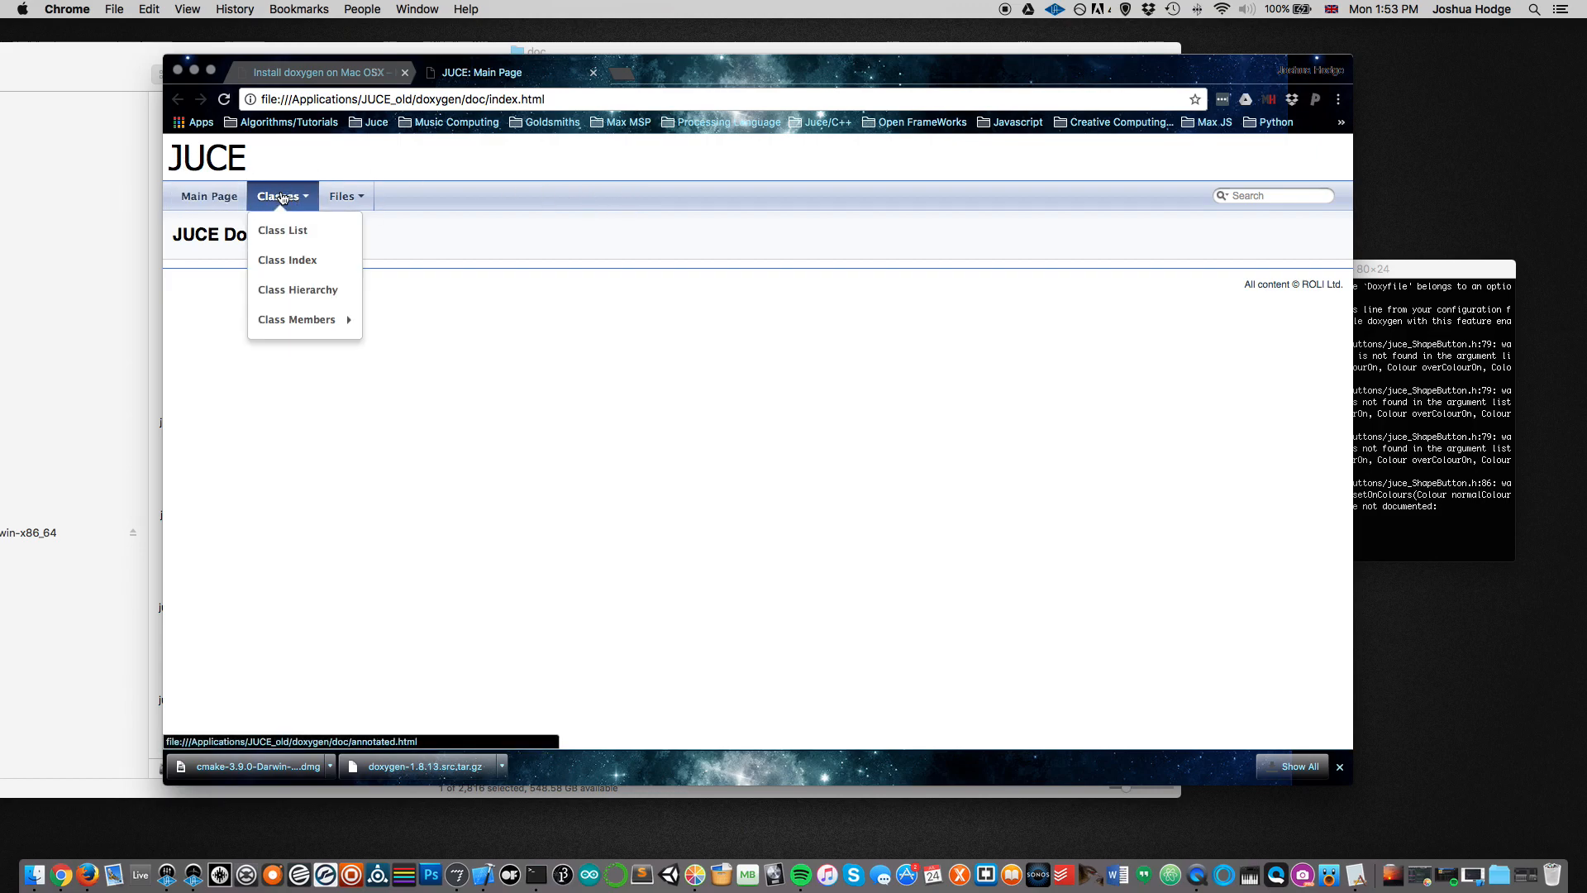
{"action": "mouse_move", "coordinate": [288, 260]}
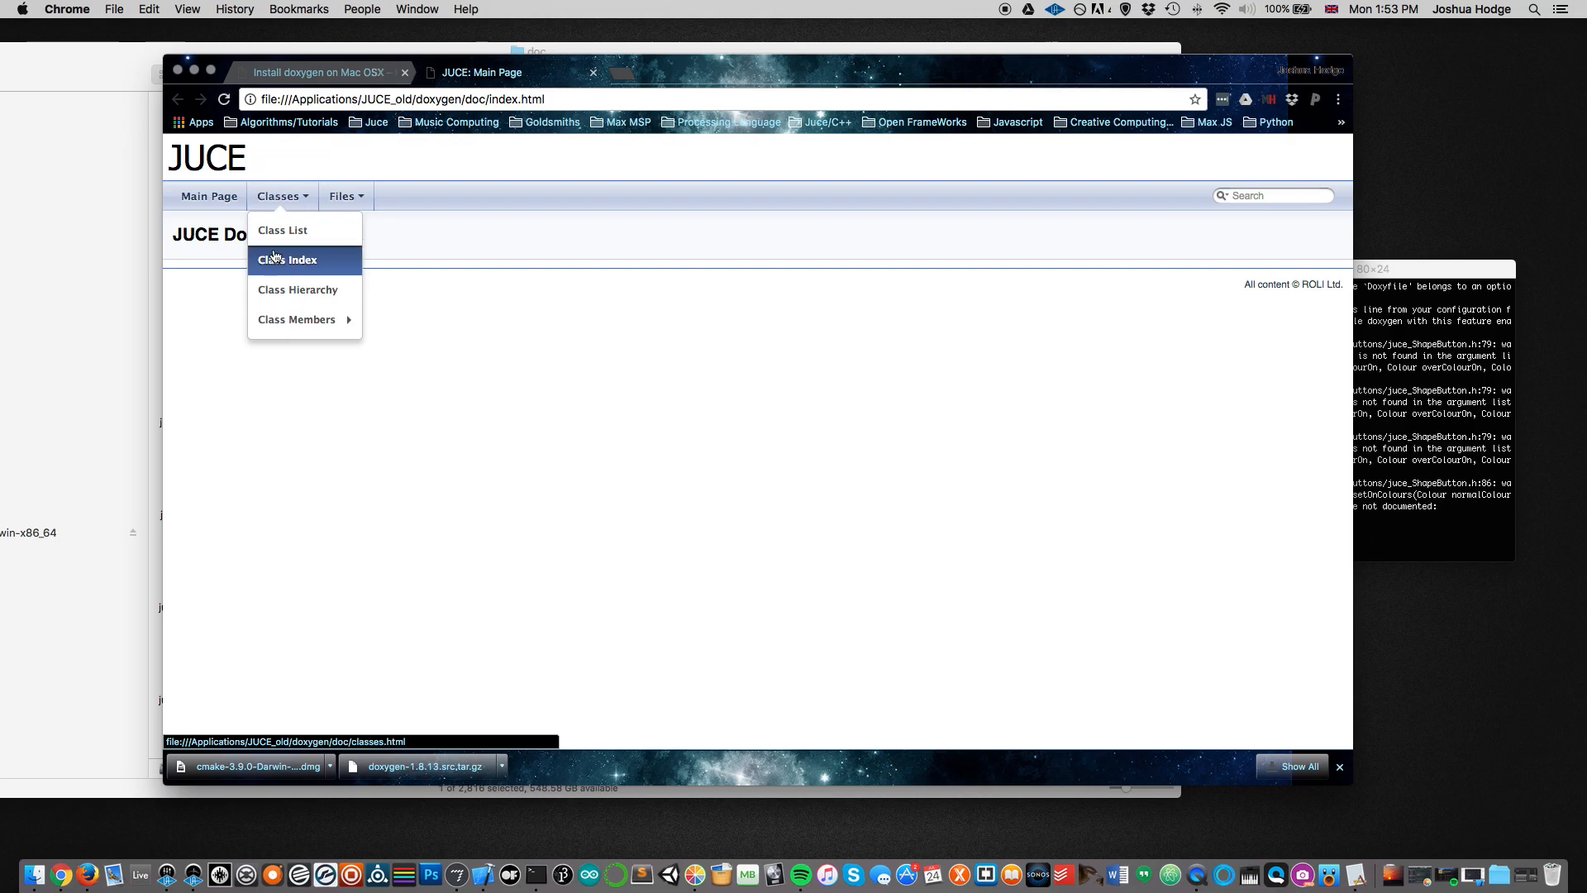
{"action": "left_click", "coordinate": [286, 260]}
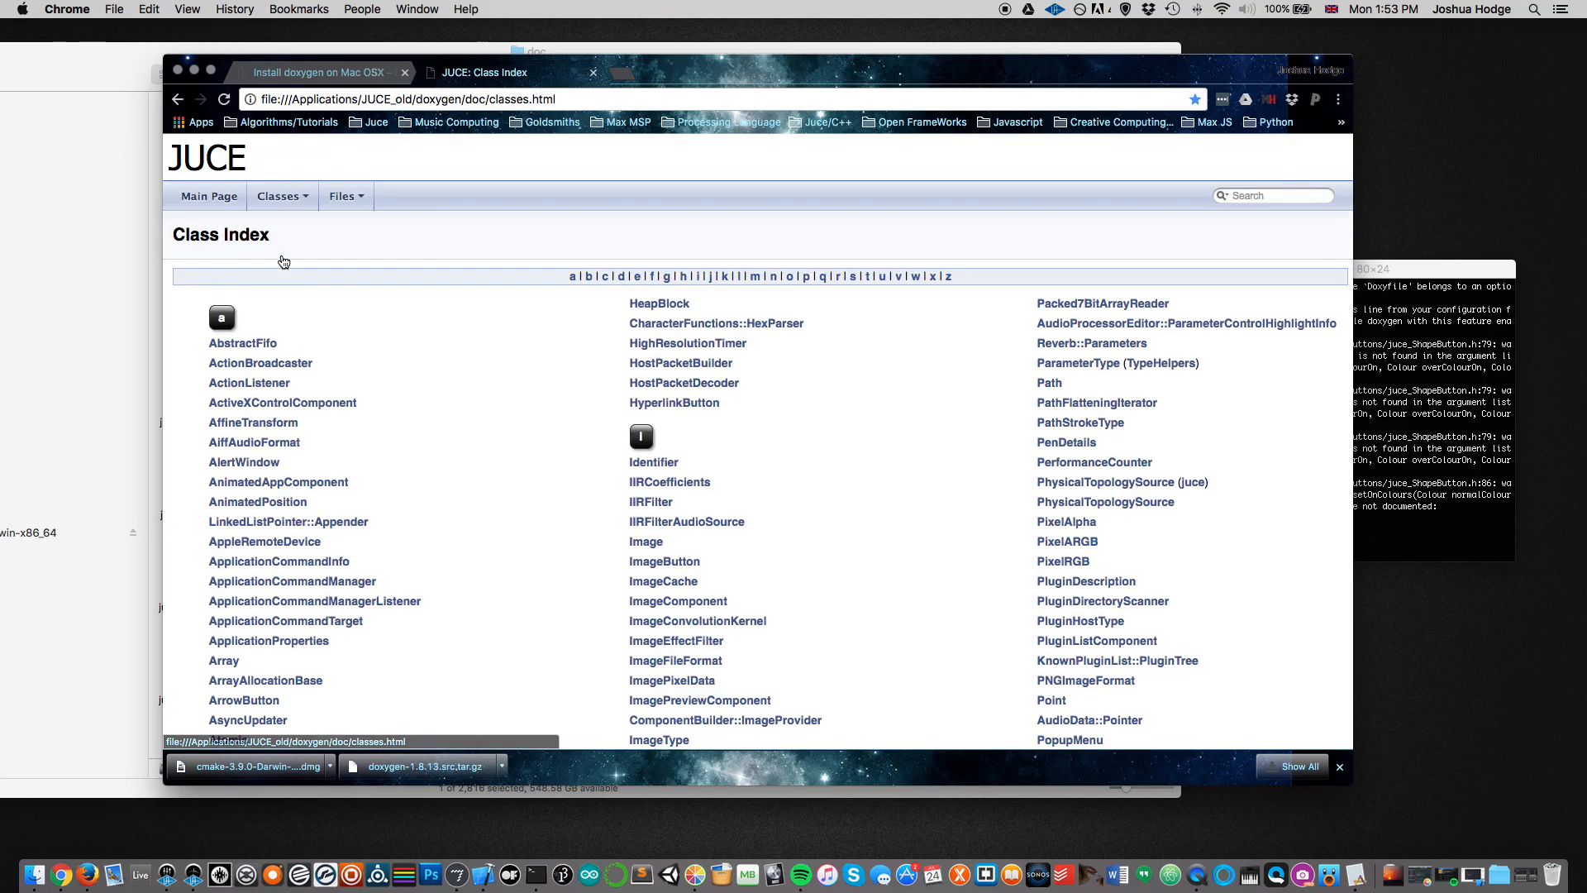
{"action": "scroll", "scroll_direction": "down", "scroll_amount": 3}
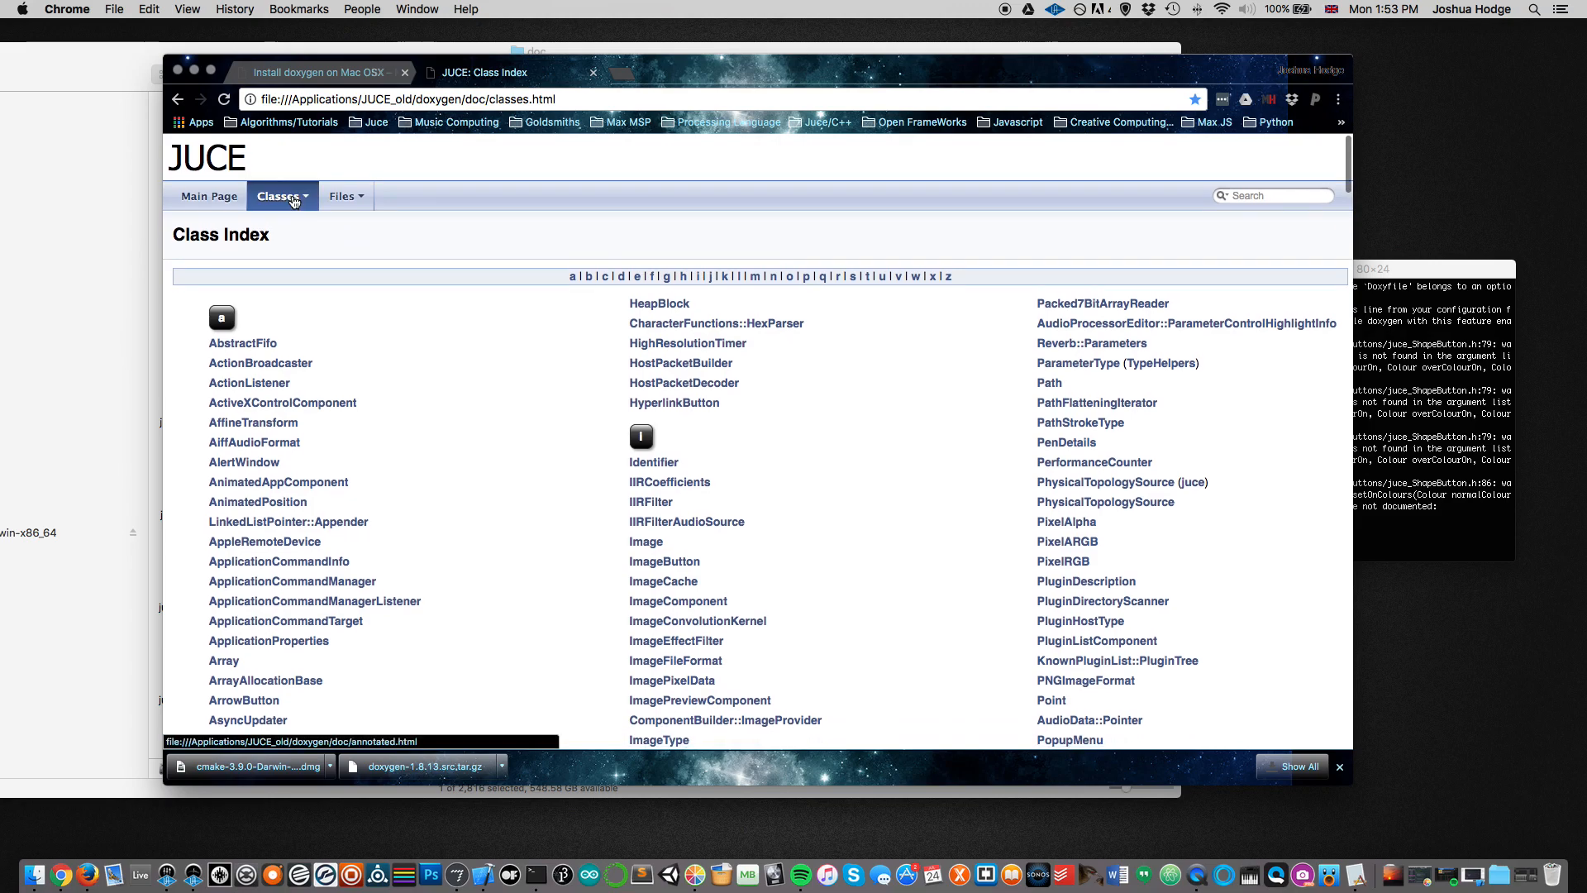
Step: Browse the Class List, then return to the Class Index via the Juce bookmarks folder
{"action": "left_click", "coordinate": [209, 195]}
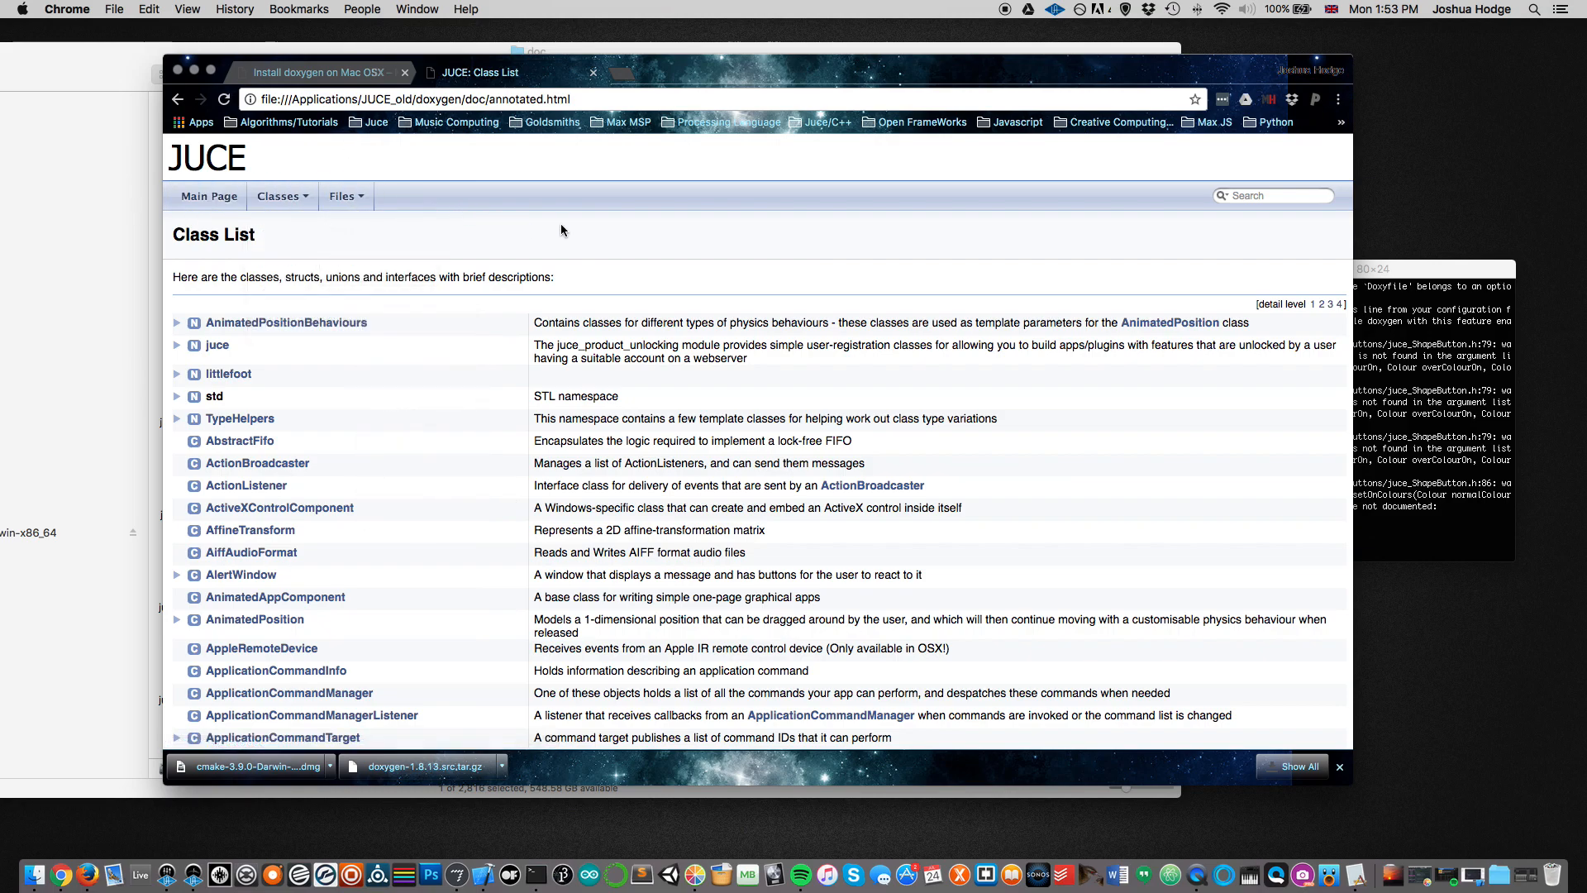
{"action": "left_click", "coordinate": [277, 195]}
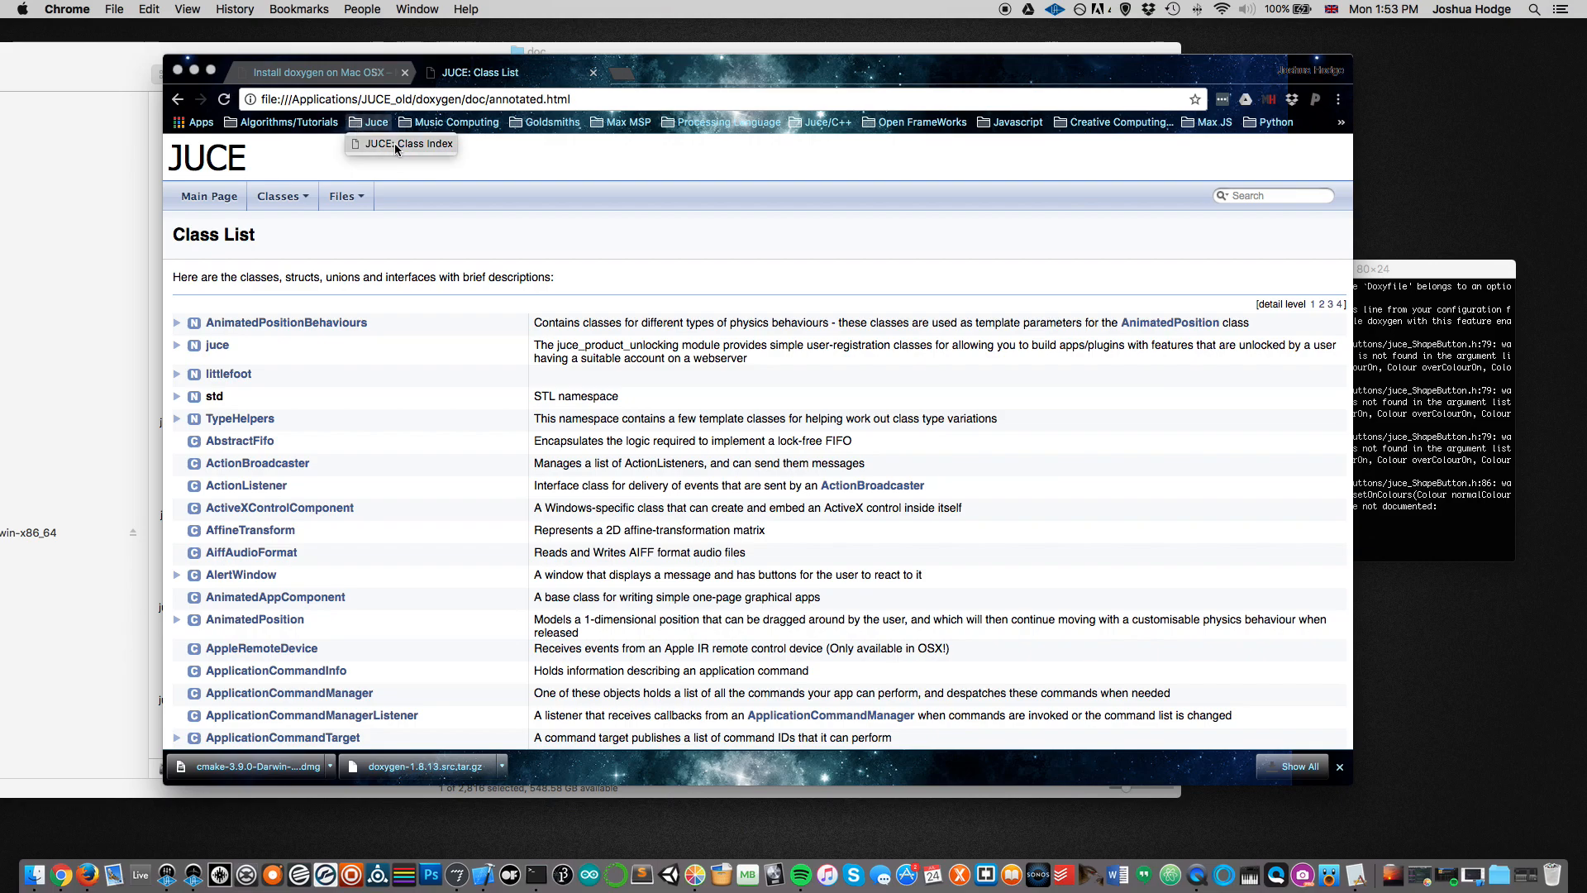
{"action": "left_click", "coordinate": [408, 144]}
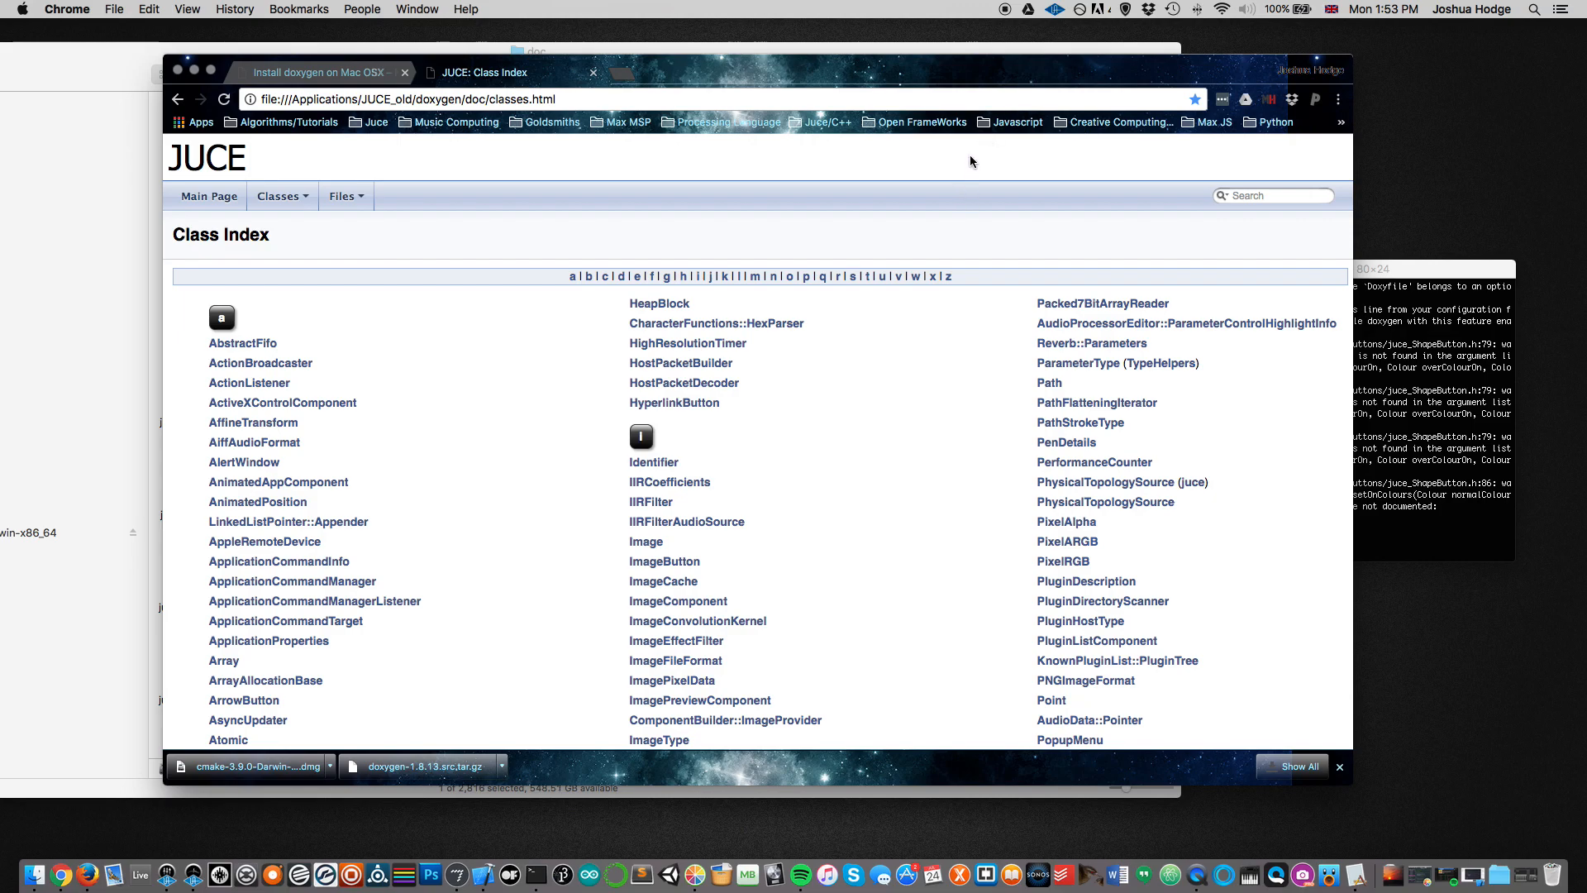
{"action": "mouse_move", "coordinate": [961, 174]}
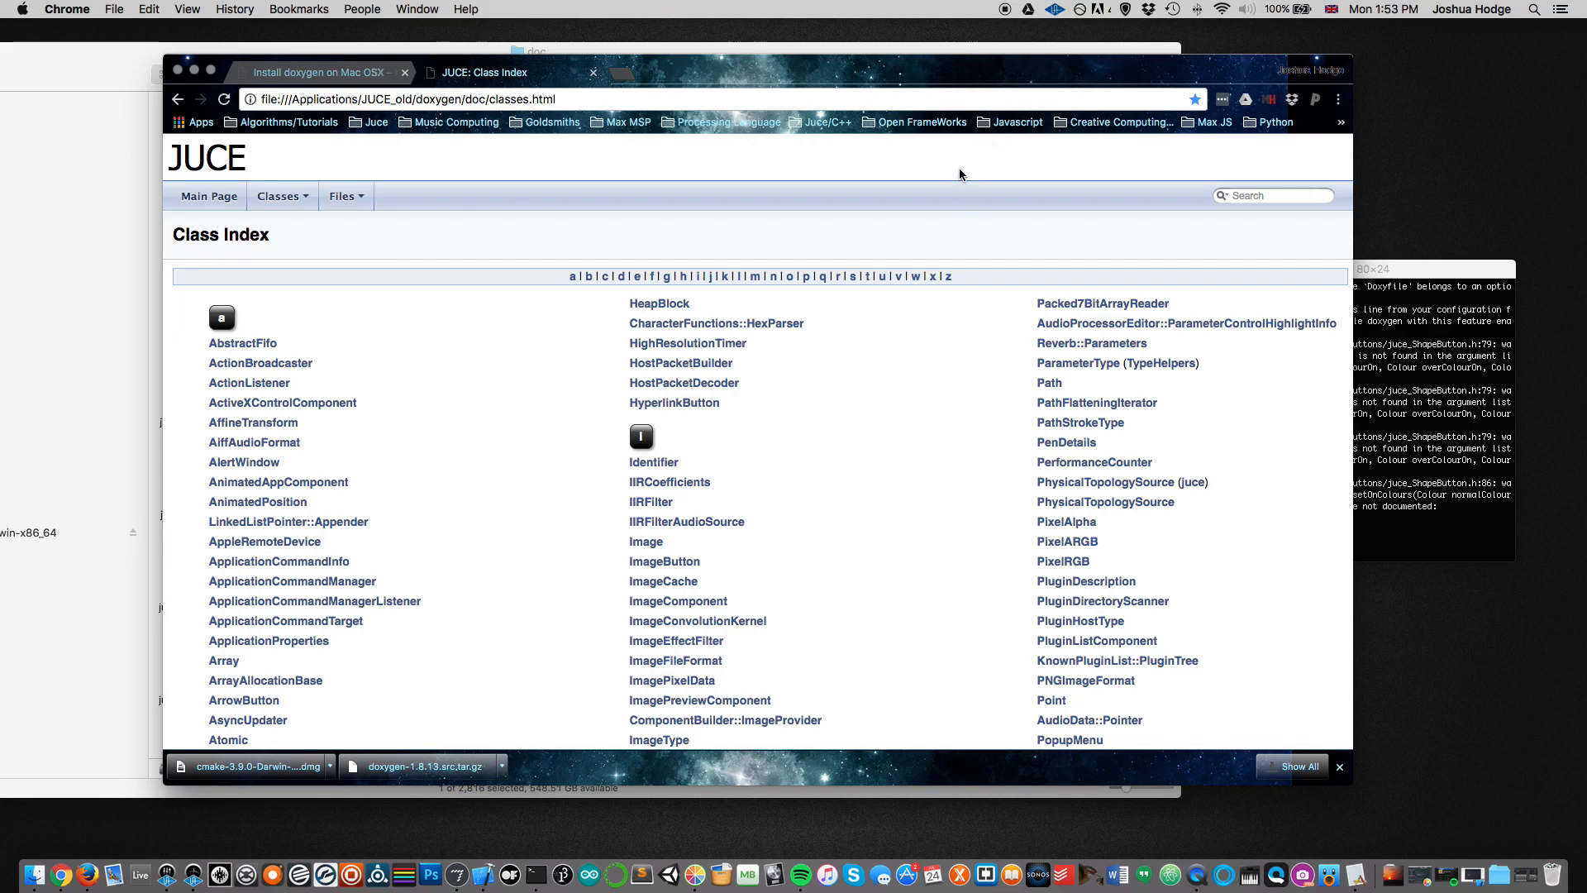